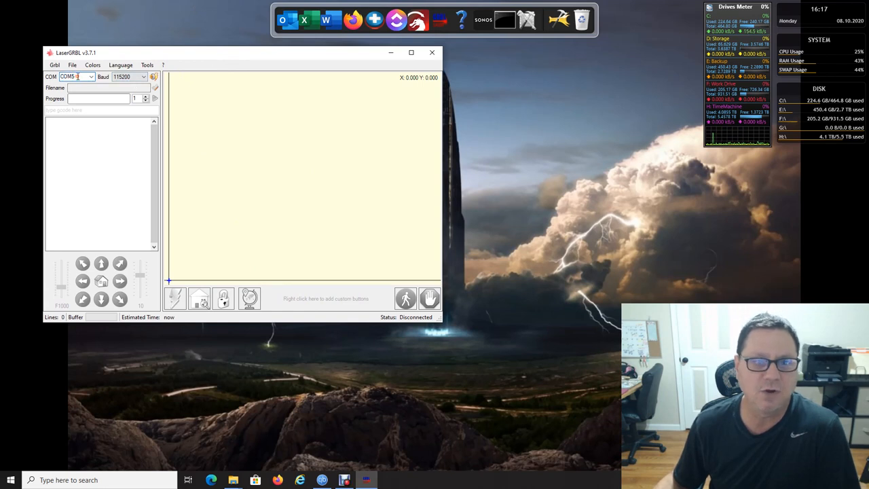
Step: Select COM7 as the serial port and start importing custom buttons
{"action": "left_click", "coordinate": [91, 76]}
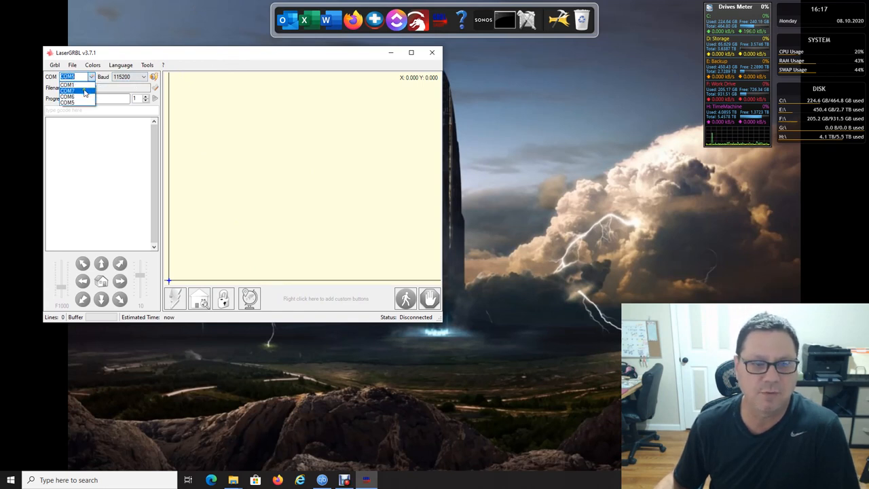
{"action": "left_click", "coordinate": [67, 91]}
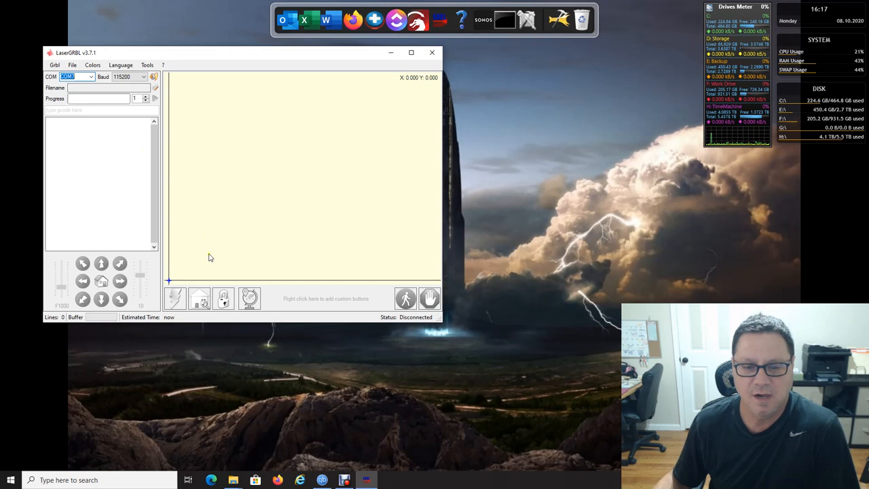
{"action": "right_click", "coordinate": [326, 299]}
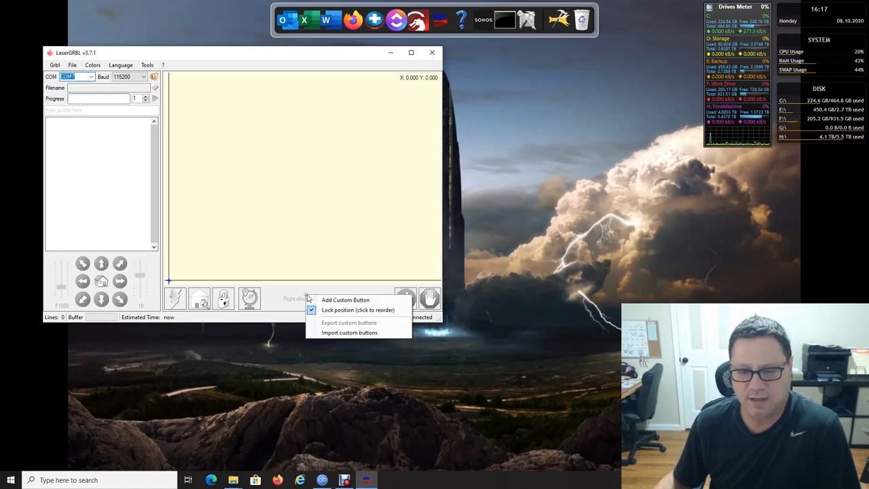
{"action": "mouse_move", "coordinate": [350, 333]}
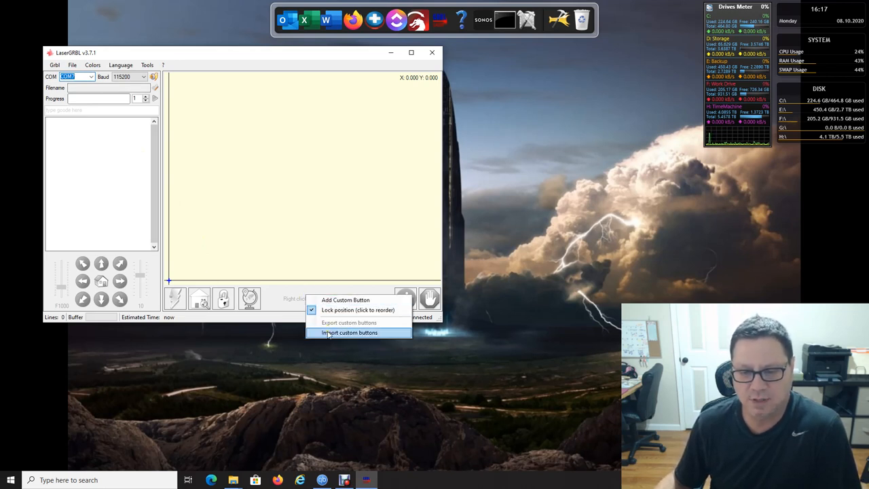
{"action": "left_click", "coordinate": [349, 332]}
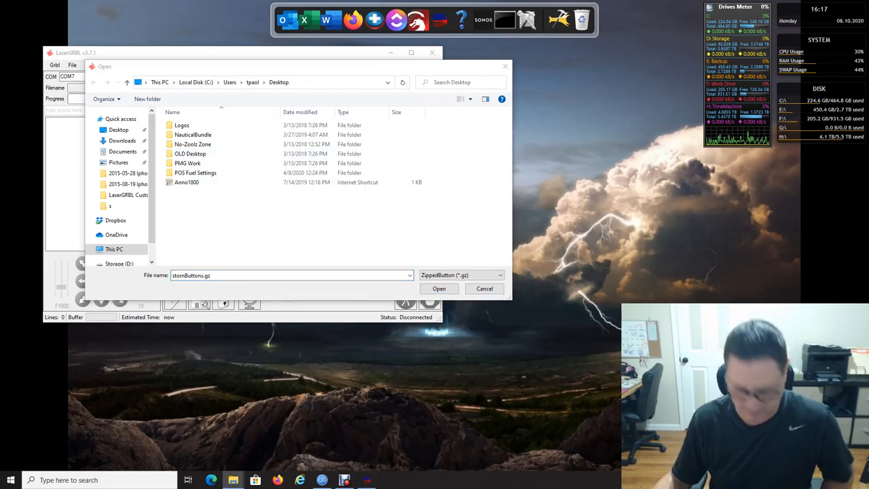
{"action": "mouse_move", "coordinate": [287, 211]}
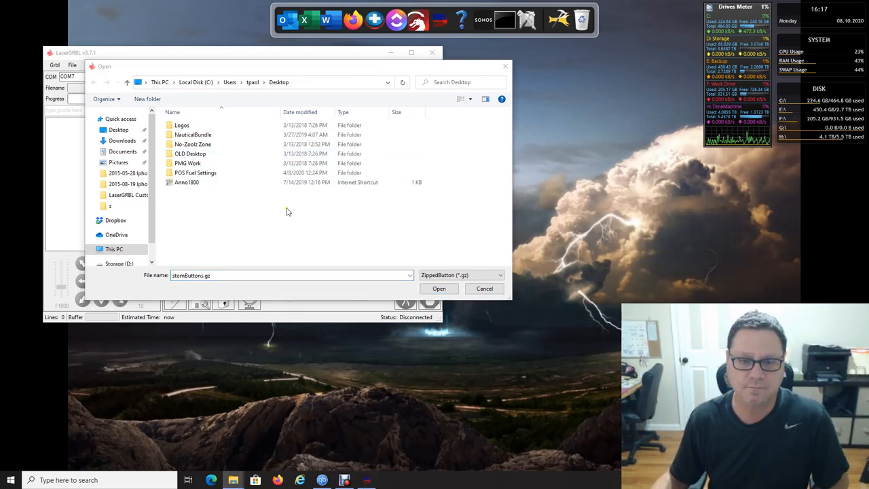
{"action": "mouse_move", "coordinate": [505, 67]}
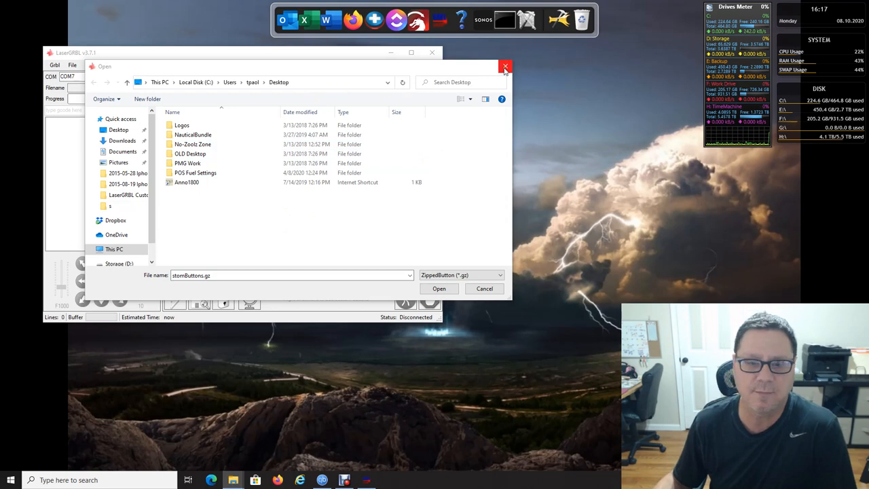
Step: Cancel the import dialog and close LaserGRBL
{"action": "left_click", "coordinate": [506, 67]}
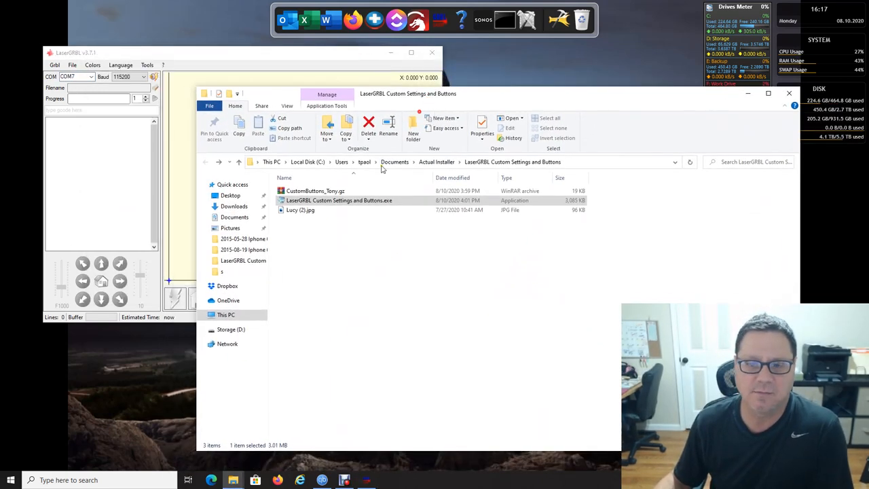
{"action": "mouse_move", "coordinate": [367, 200]}
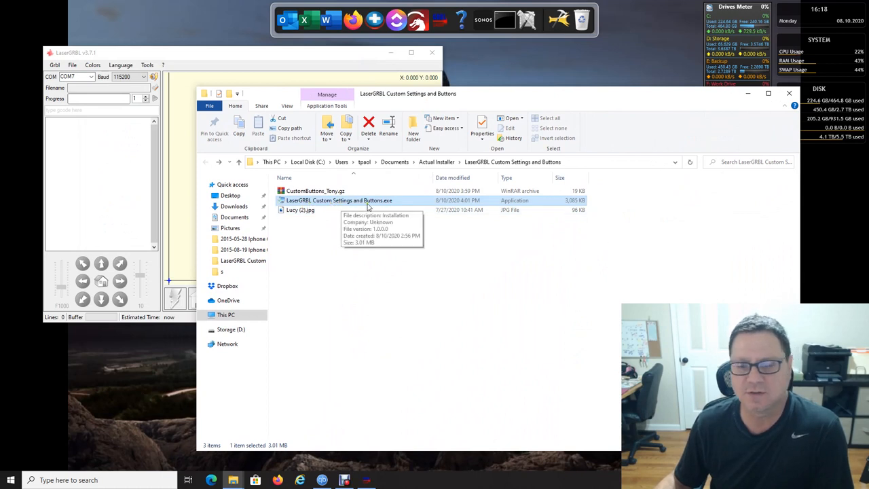
{"action": "mouse_move", "coordinate": [184, 120]}
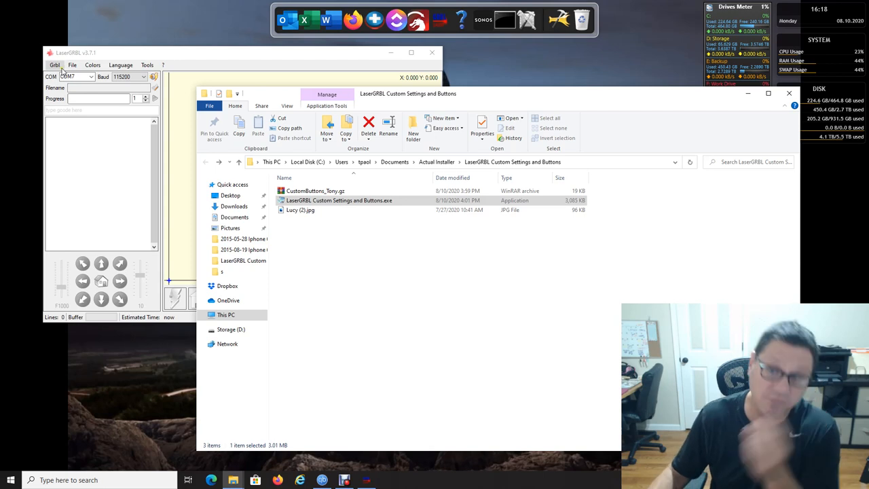
{"action": "mouse_move", "coordinate": [433, 53]}
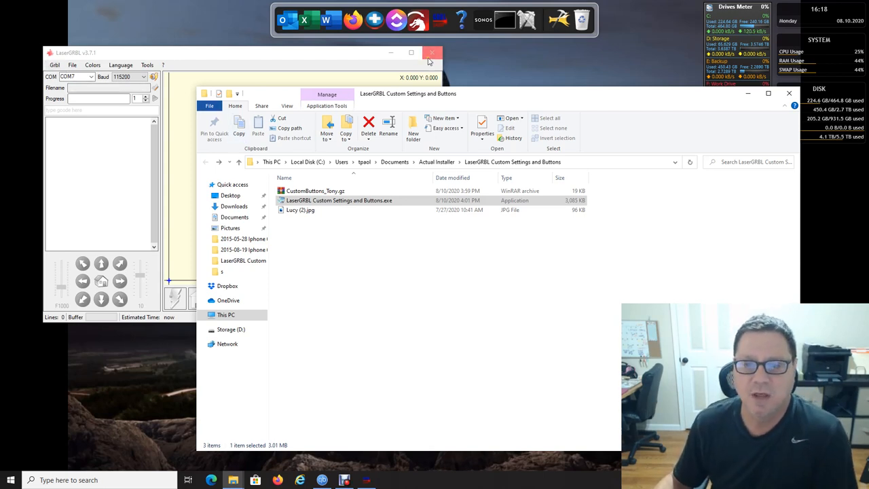
{"action": "left_click", "coordinate": [431, 54]}
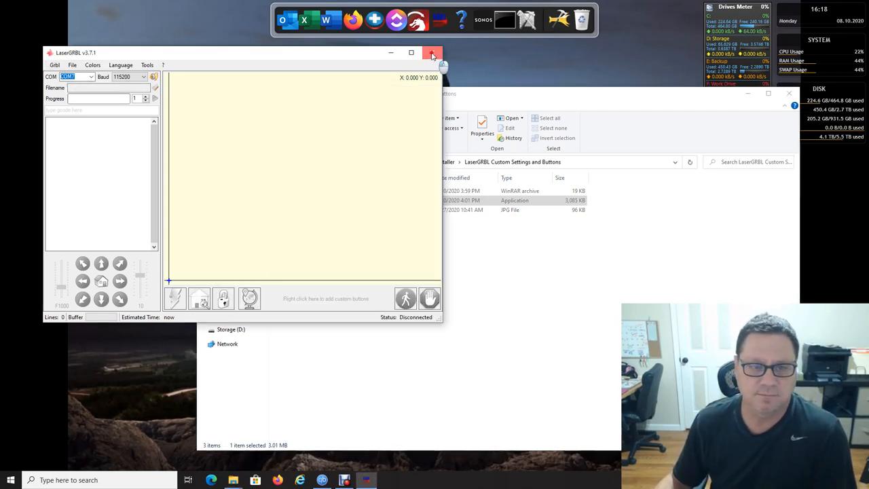
{"action": "left_click", "coordinate": [433, 53]}
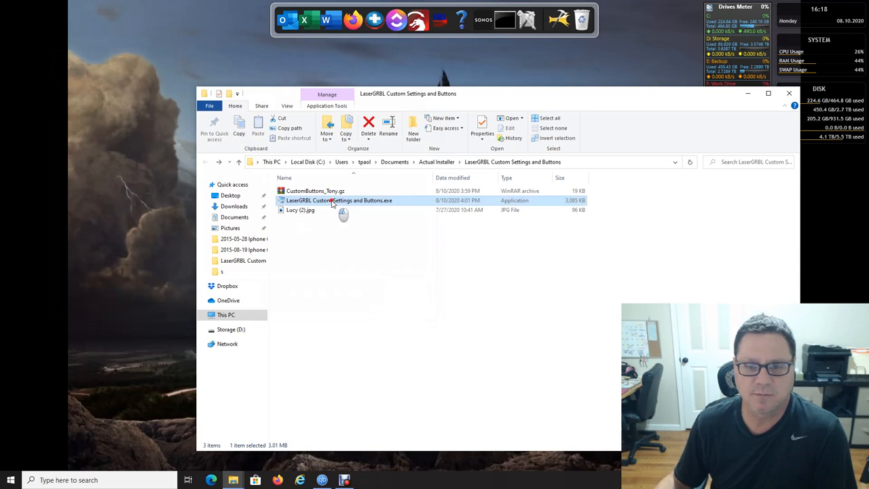
Step: Run the LaserGRBL Custom Settings and Buttons installer through to Finish
{"action": "double_click", "coordinate": [339, 200]}
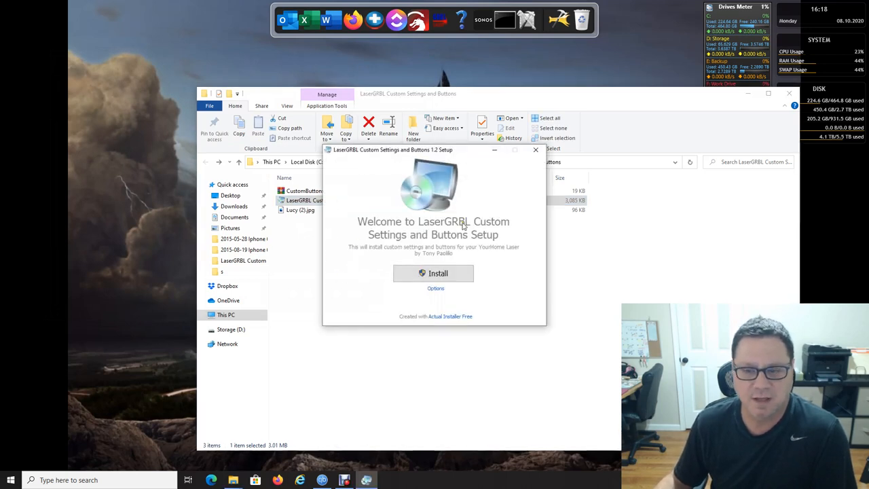
{"action": "mouse_move", "coordinate": [492, 298]}
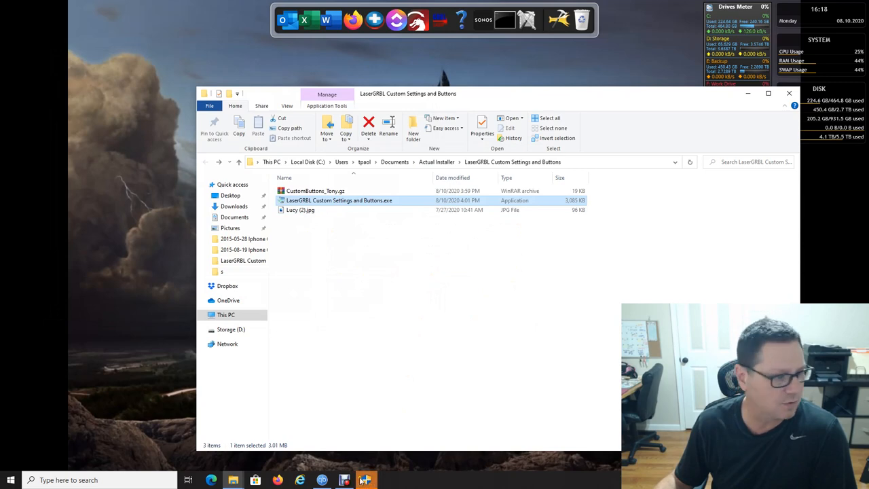
{"action": "double_click", "coordinate": [338, 200]}
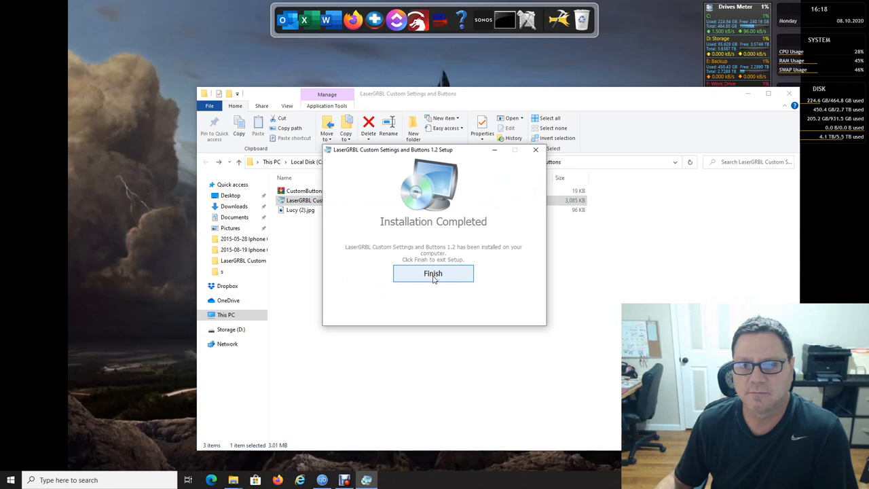
{"action": "left_click", "coordinate": [433, 273]}
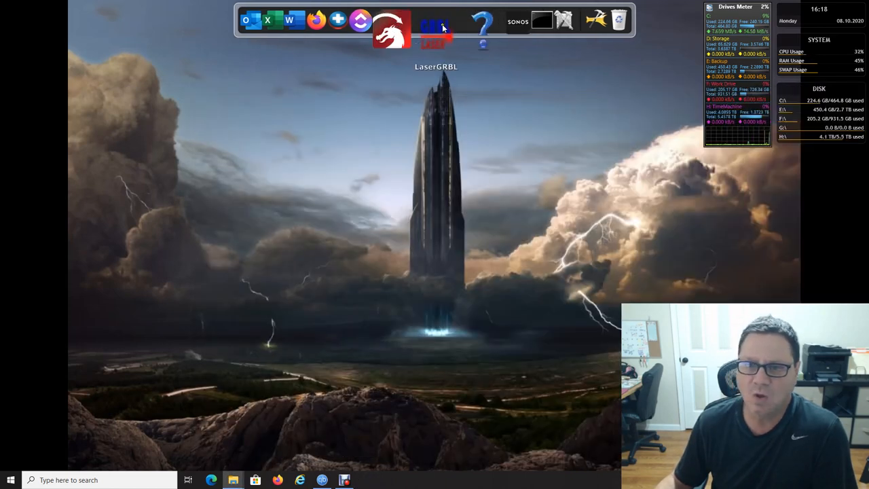
Step: Relaunch LaserGRBL and browse the YoraHome 6550 entries in Grbl > Material DB
{"action": "left_click", "coordinate": [435, 28]}
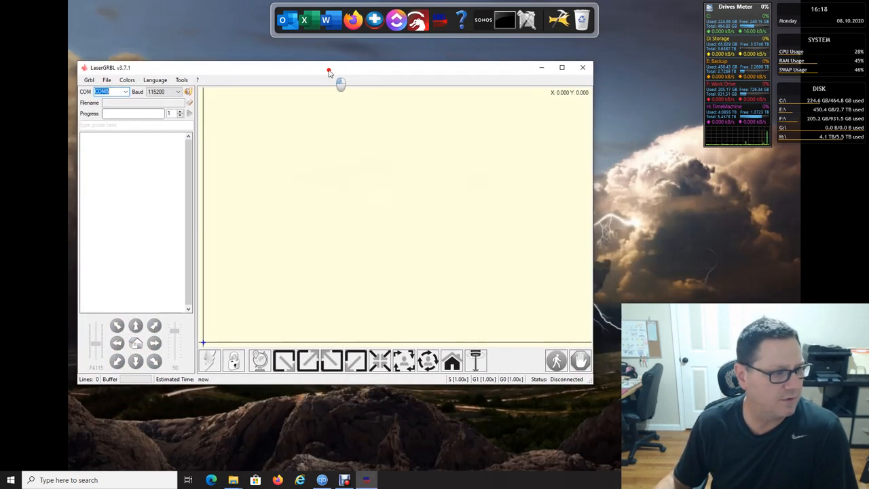
{"action": "mouse_move", "coordinate": [465, 367]}
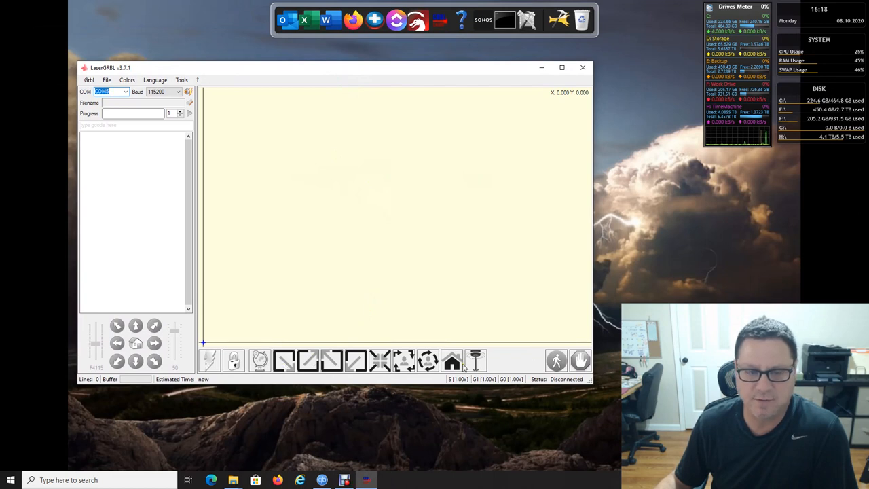
{"action": "left_click", "coordinate": [89, 80]}
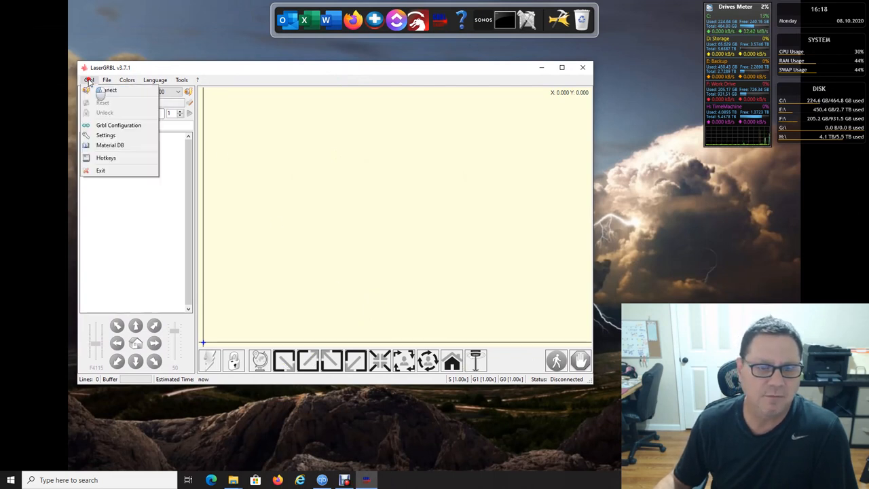
{"action": "mouse_move", "coordinate": [119, 125]}
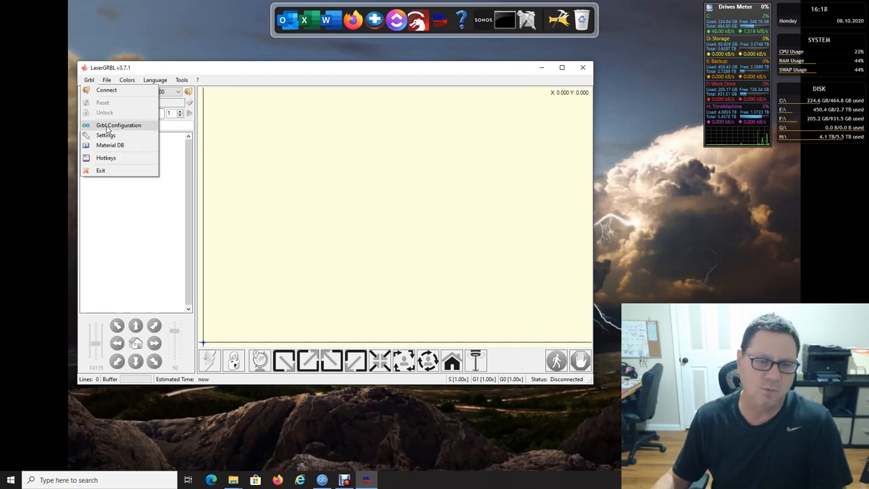
{"action": "mouse_move", "coordinate": [110, 144]}
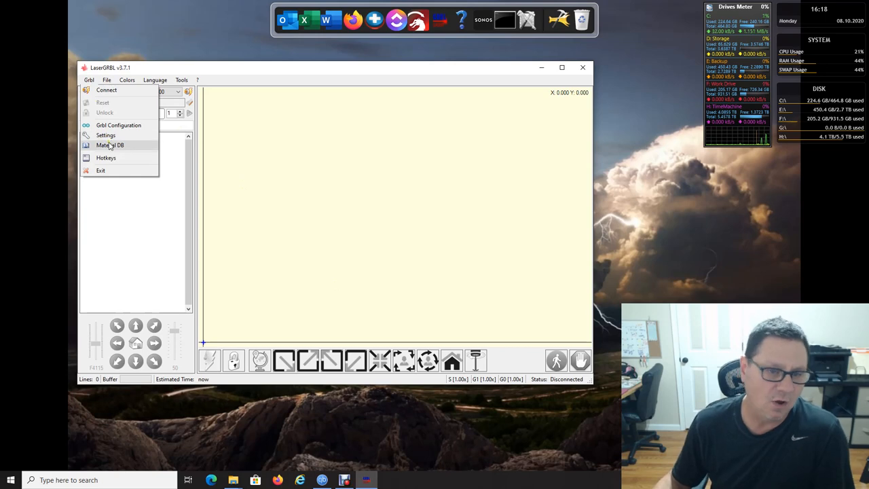
{"action": "left_click", "coordinate": [110, 144]}
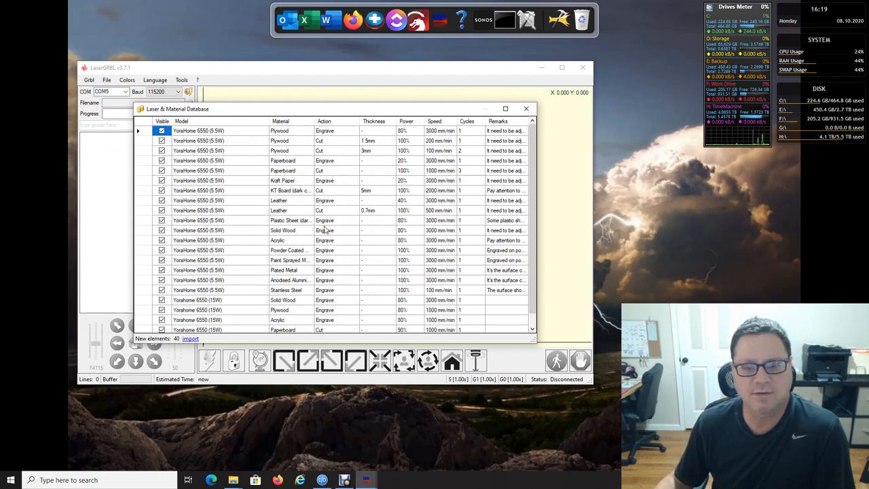
{"action": "mouse_move", "coordinate": [285, 179]}
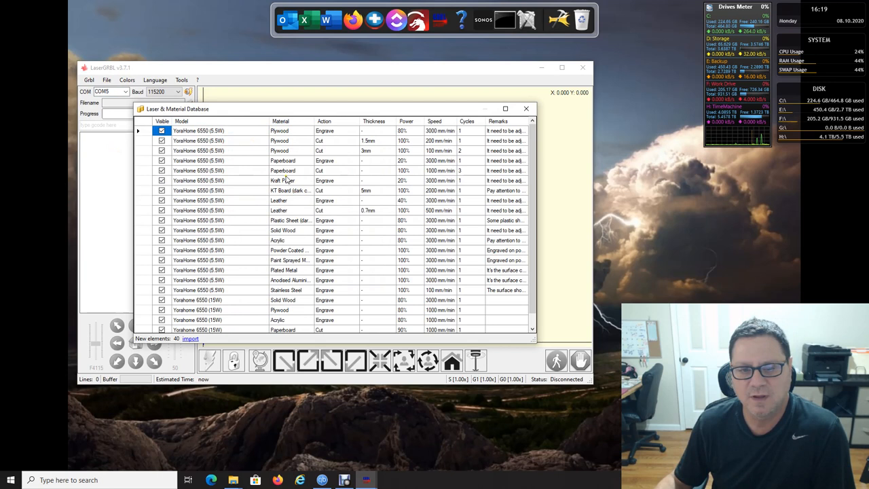
{"action": "mouse_move", "coordinate": [308, 145]}
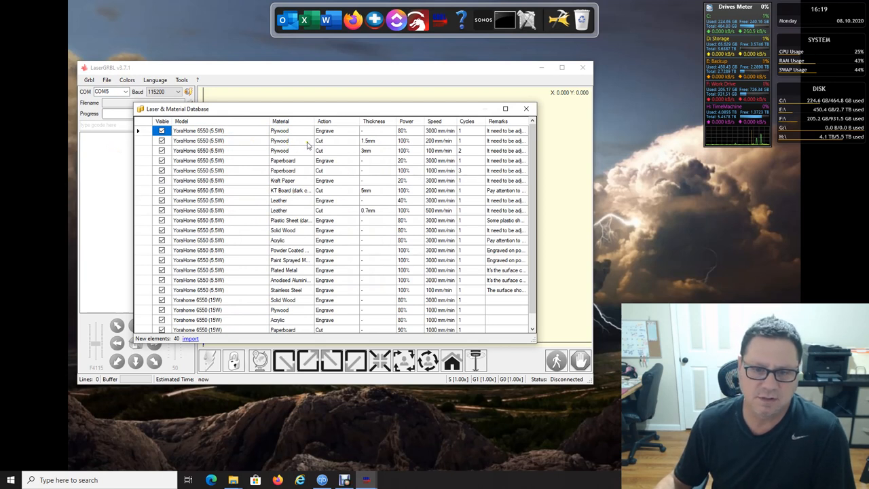
{"action": "scroll", "scroll_direction": "down", "scroll_amount": 3}
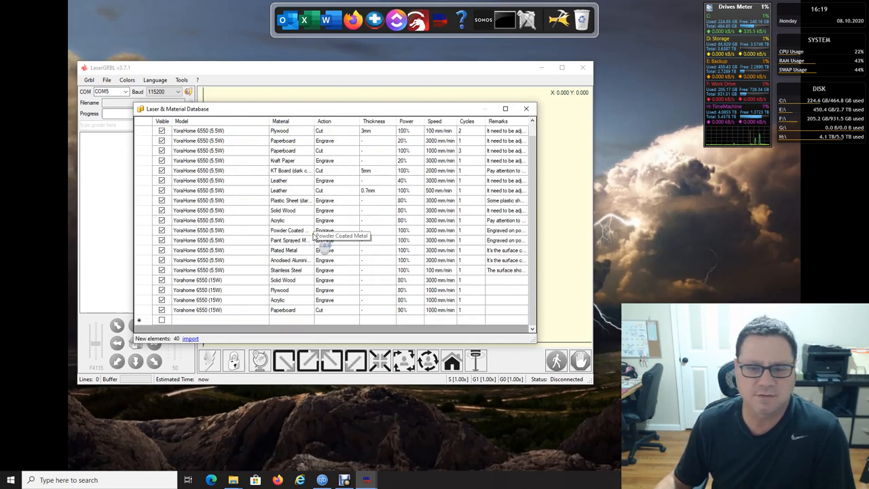
{"action": "mouse_move", "coordinate": [284, 217]}
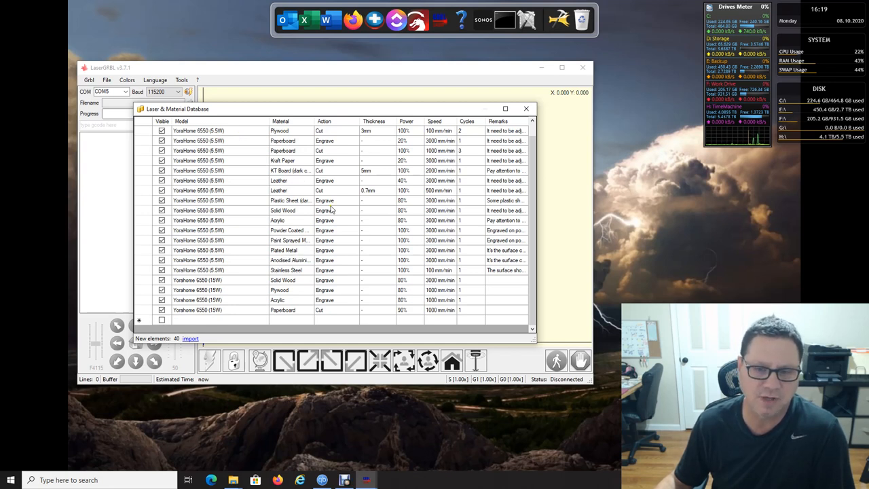
{"action": "mouse_move", "coordinate": [238, 302]}
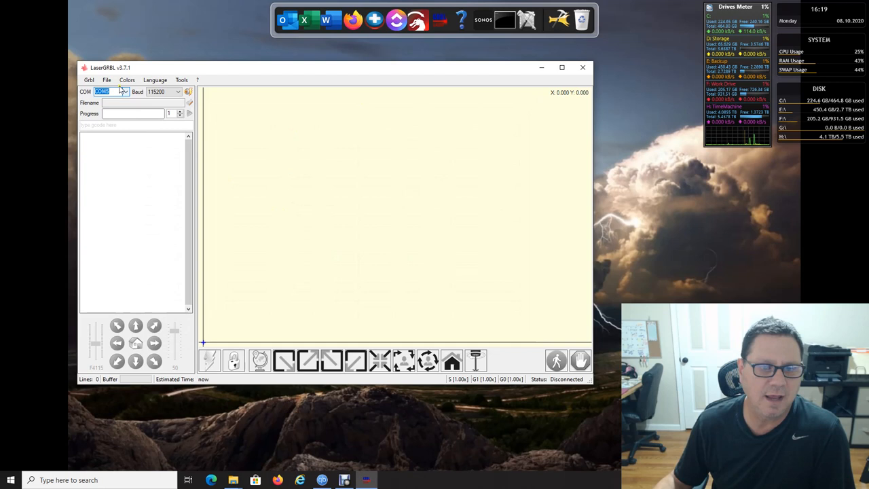
Step: Open Lucy (2).jpg from the File menu into Import Raster Image
{"action": "left_click", "coordinate": [106, 79]}
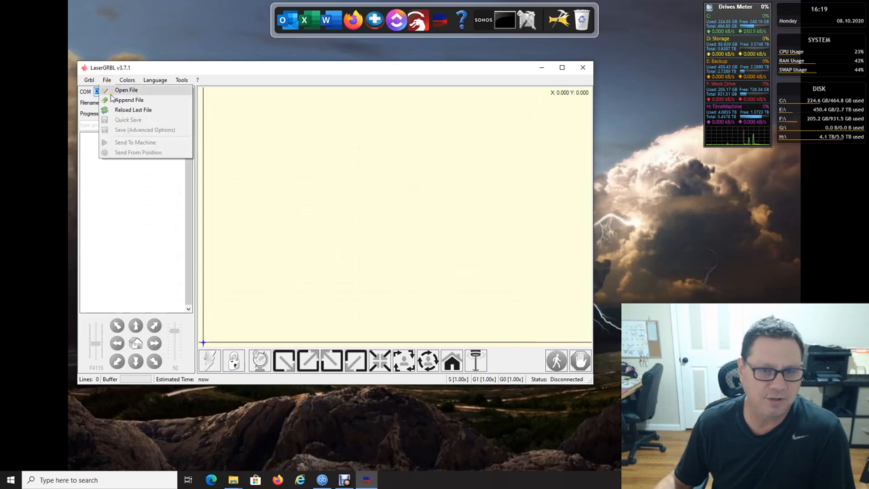
{"action": "left_click", "coordinate": [127, 90]}
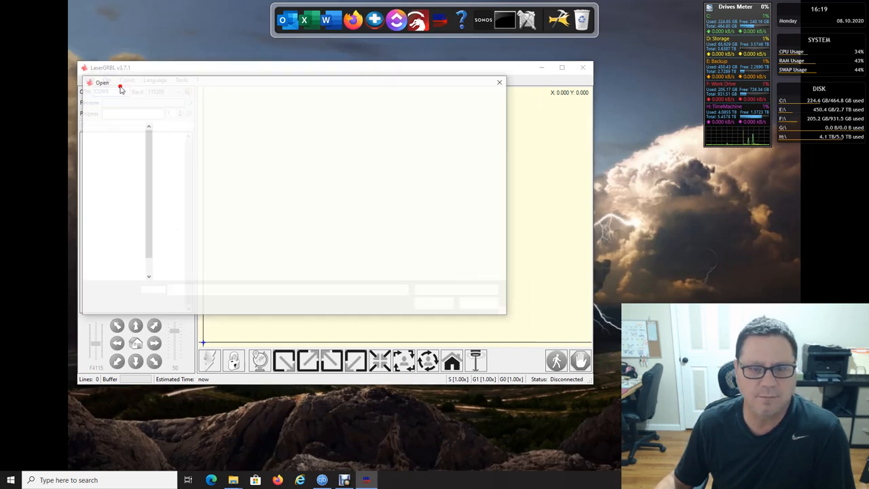
{"action": "left_click", "coordinate": [101, 82]}
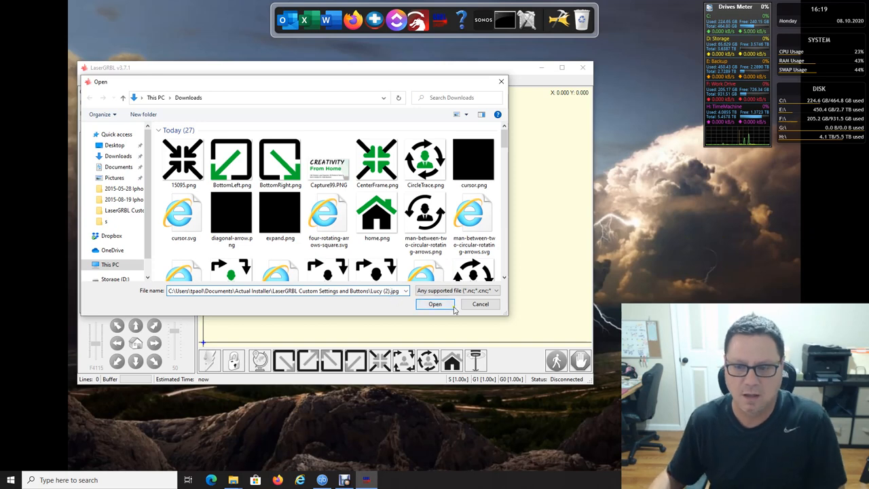
{"action": "left_click", "coordinate": [435, 304]}
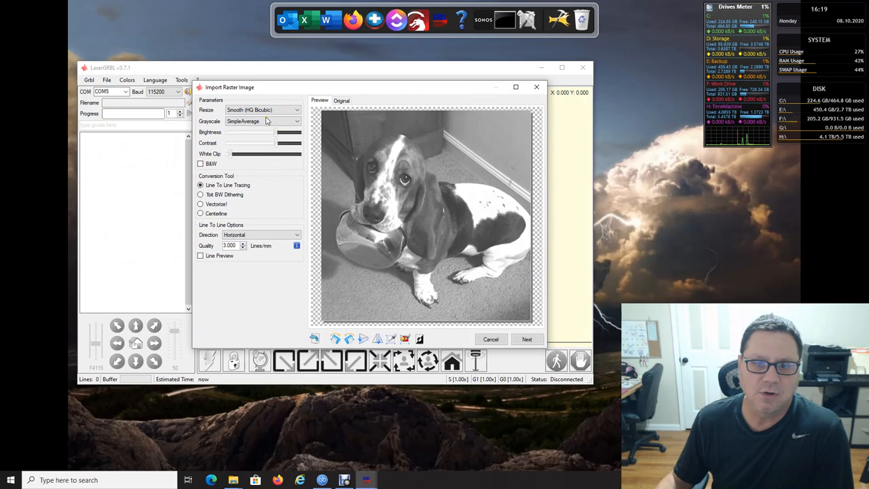
{"action": "mouse_move", "coordinate": [282, 263]}
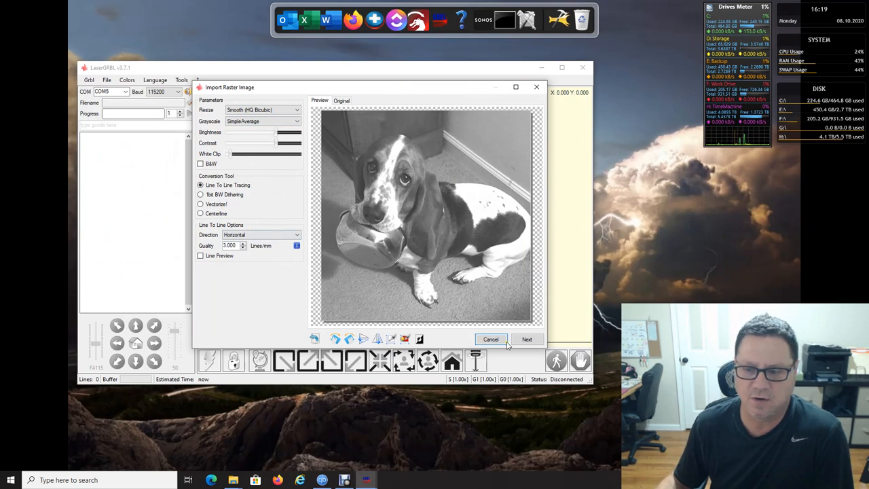
Step: Advance to the Target image dialog and select the width value
{"action": "left_click", "coordinate": [527, 339]}
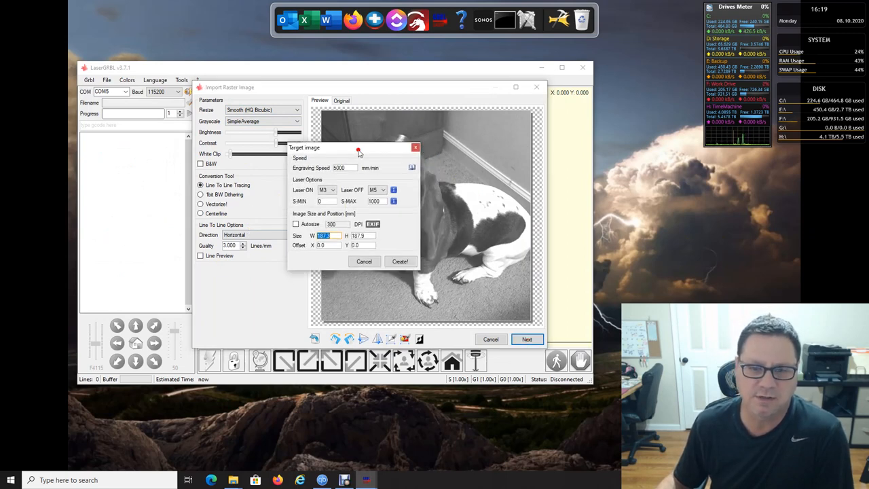
{"action": "mouse_move", "coordinate": [359, 151]}
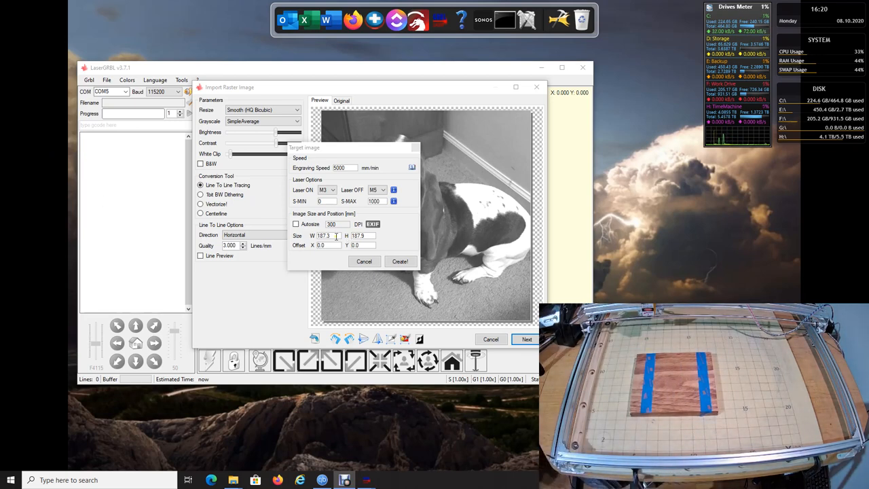
{"action": "triple_click", "coordinate": [322, 235]}
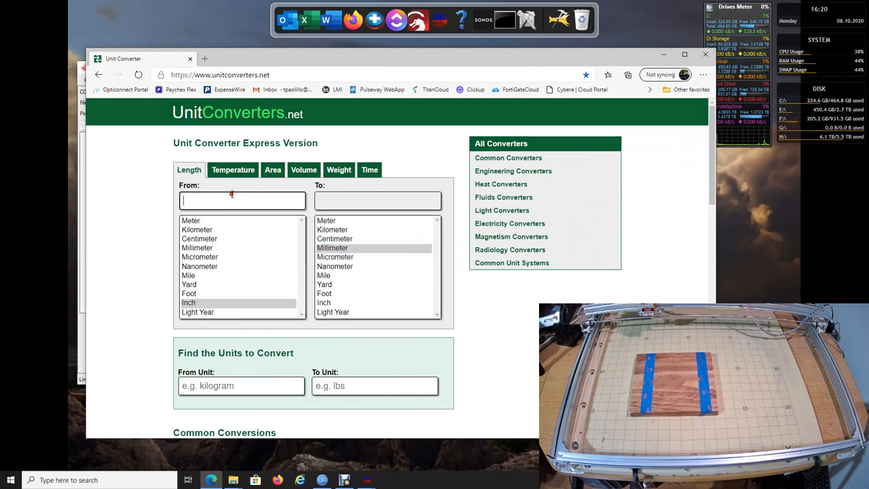
Step: Convert 4 inches to millimetres and select the 101.6 result
{"action": "type", "text": "4"}
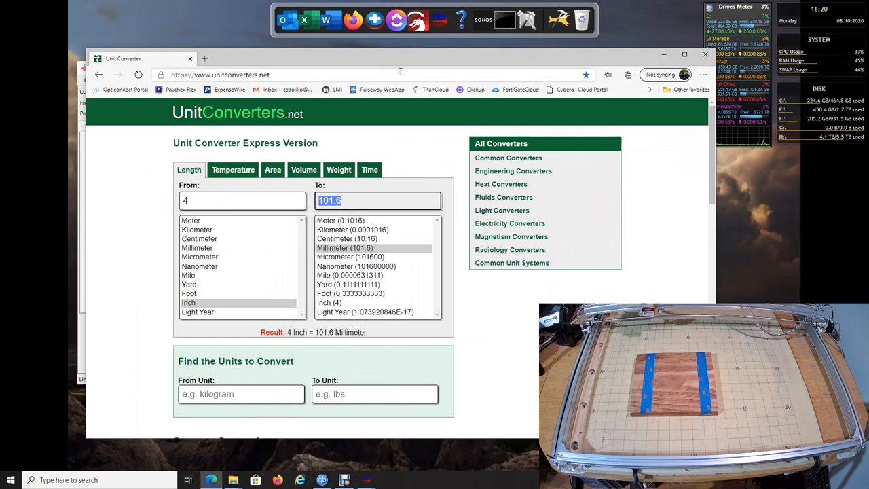
{"action": "left_click_drag", "start_coordinate": [401, 59], "coordinate": [448, 188]}
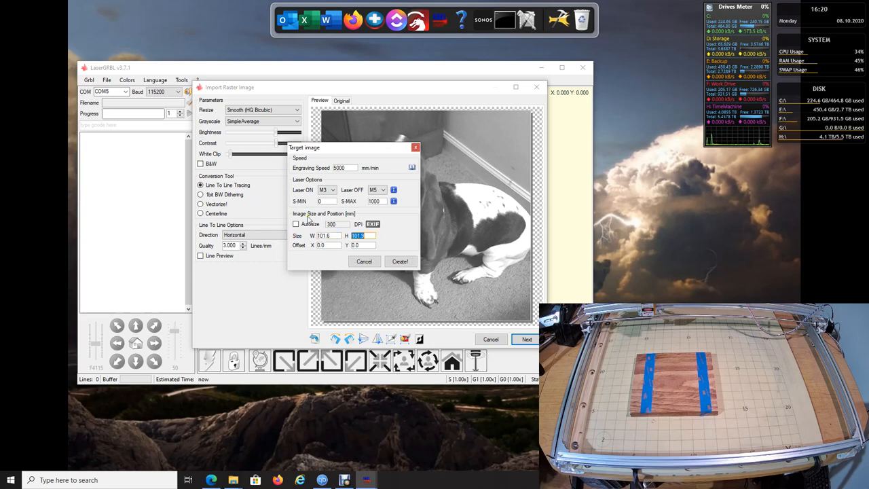
{"action": "mouse_move", "coordinate": [332, 243]}
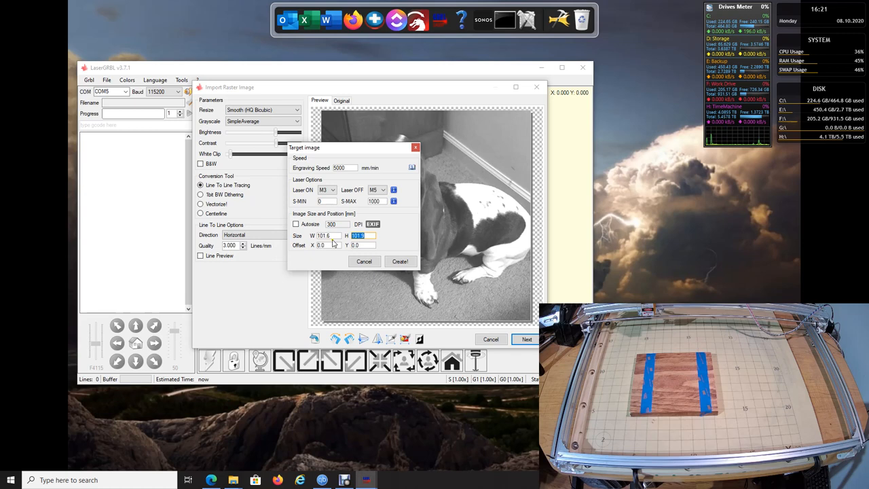
{"action": "mouse_move", "coordinate": [420, 234]}
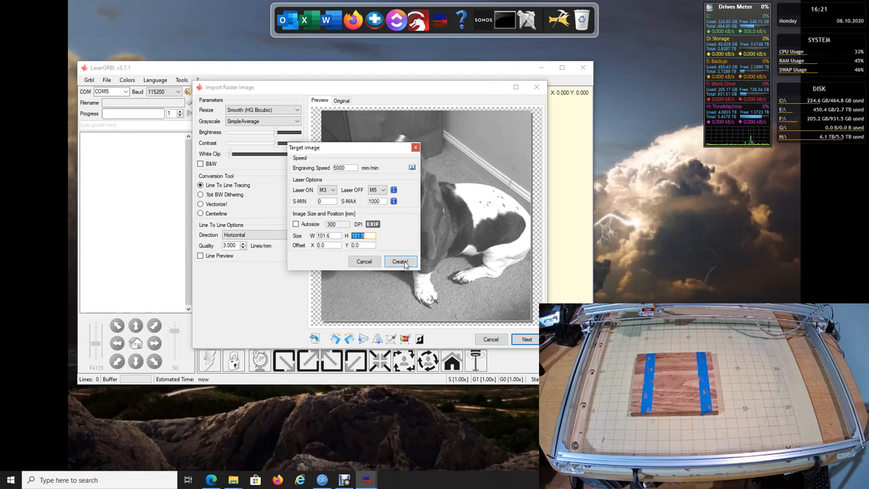
Step: Create the engraving job from the dog image at 101.6 mm width
{"action": "left_click", "coordinate": [400, 261]}
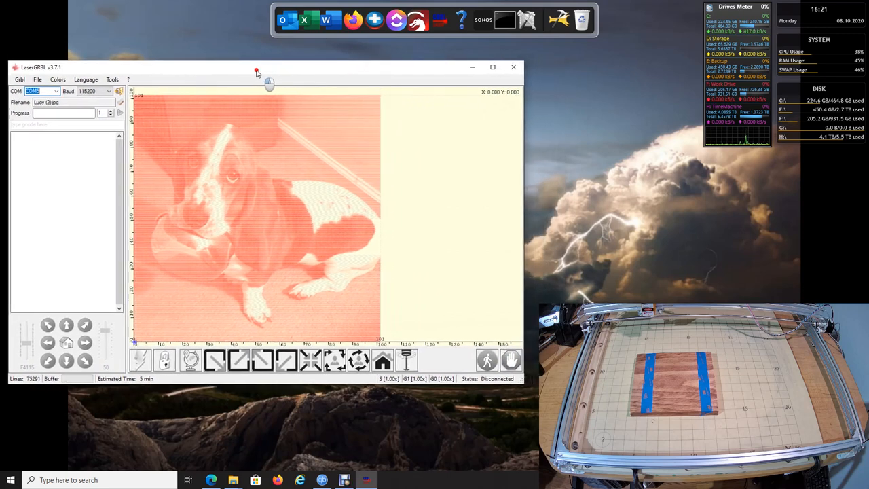
{"action": "mouse_move", "coordinate": [264, 155]}
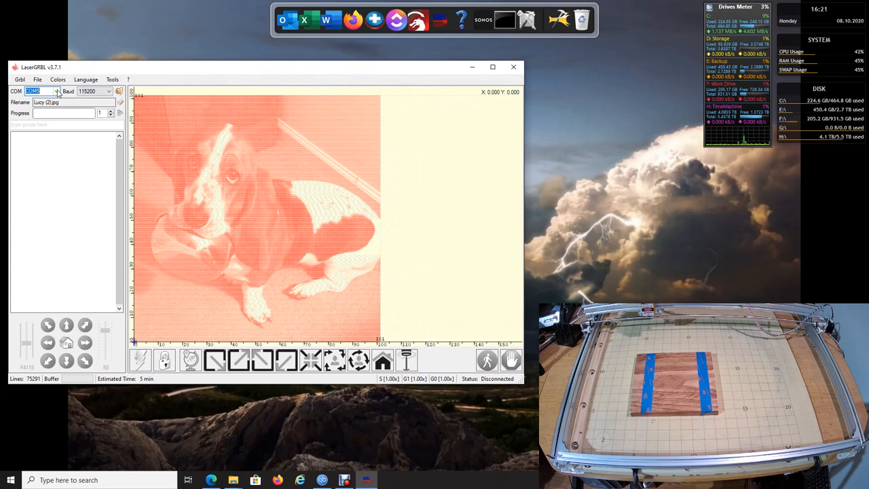
{"action": "mouse_move", "coordinate": [121, 92]}
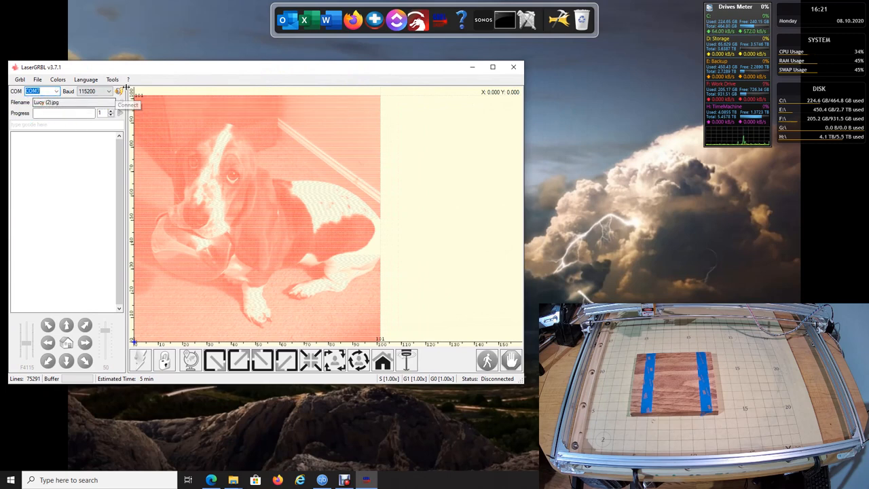
Step: Connect to the engraver on COM7 until it reports Grbl 1.1f Idle
{"action": "left_click", "coordinate": [119, 93]}
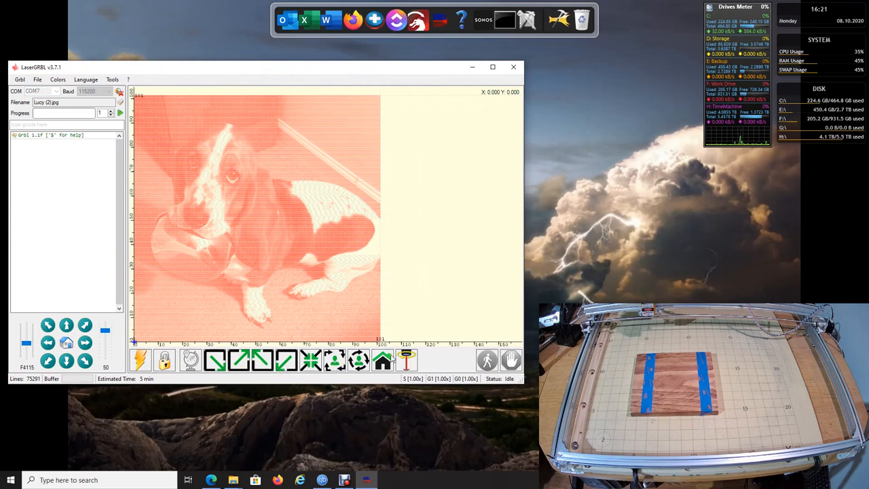
{"action": "mouse_move", "coordinate": [215, 360]}
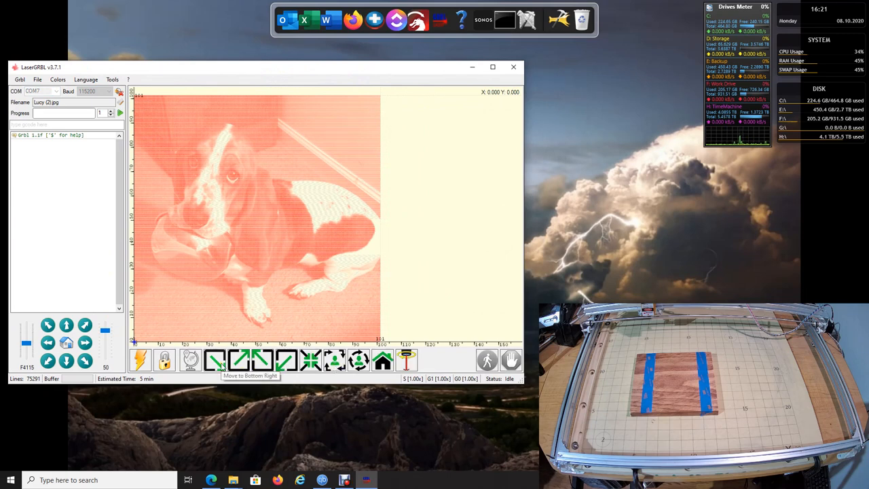
{"action": "mouse_move", "coordinate": [277, 155]}
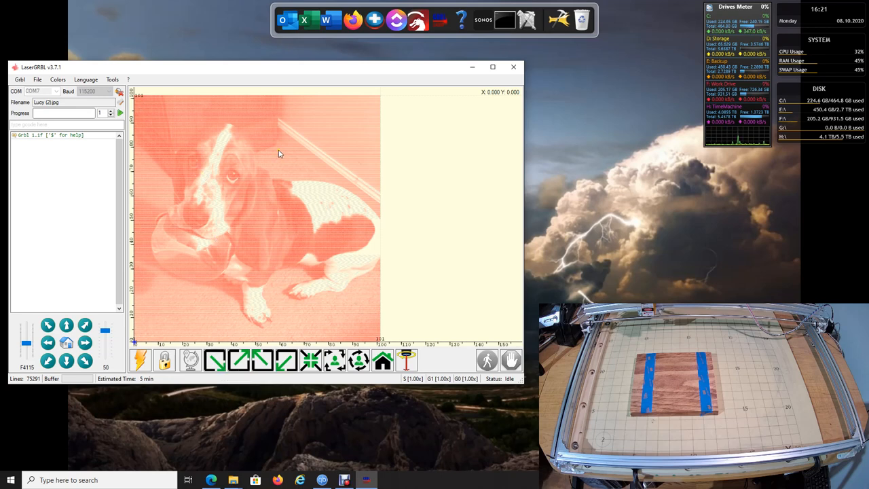
{"action": "mouse_move", "coordinate": [189, 345]}
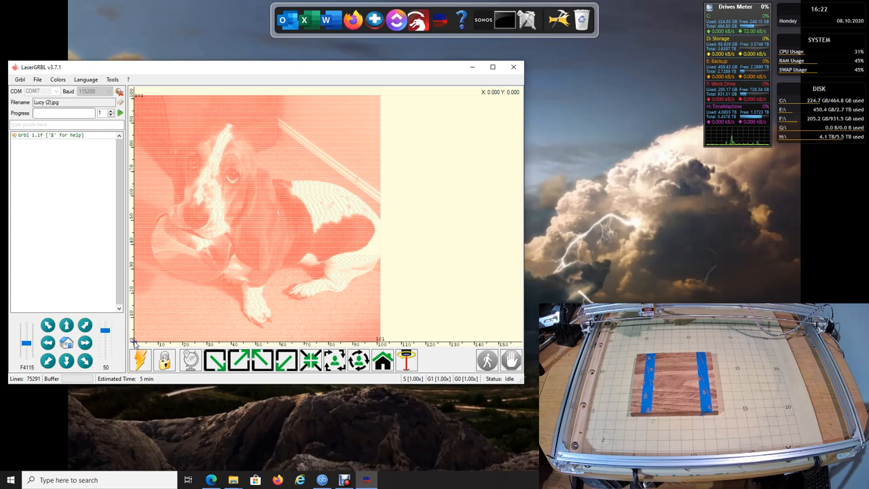
{"action": "mouse_move", "coordinate": [146, 109]}
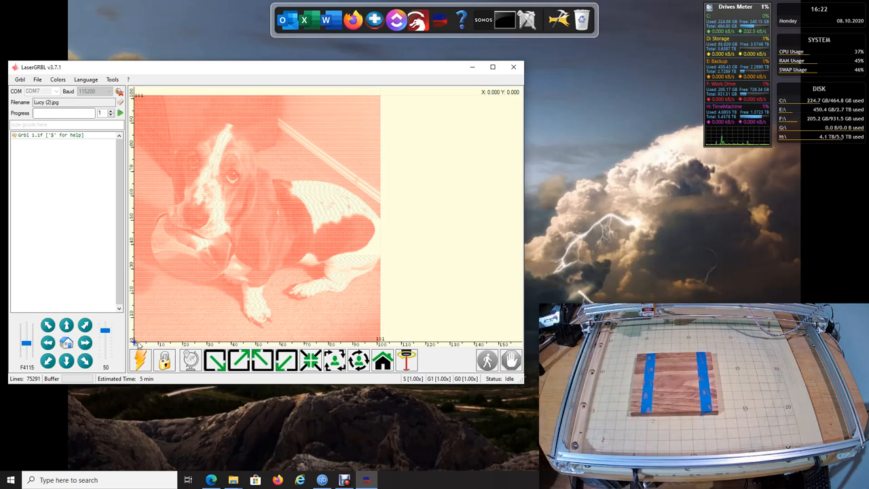
{"action": "mouse_move", "coordinate": [478, 273]}
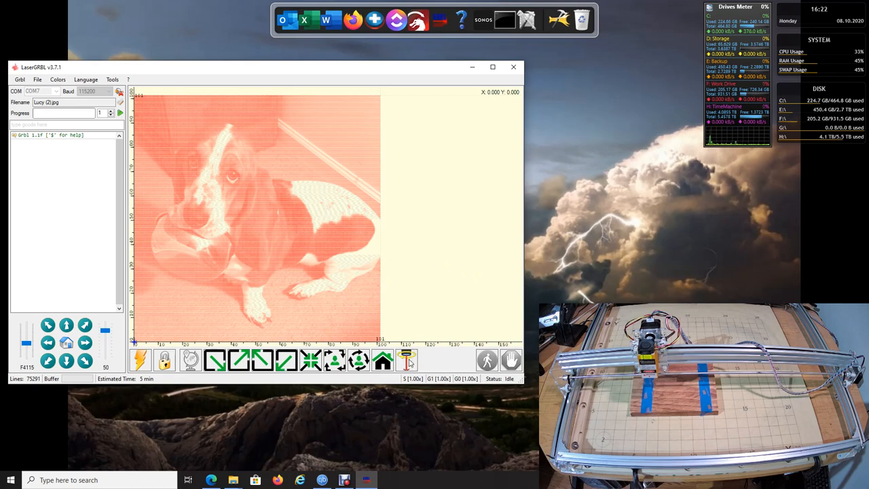
{"action": "mouse_move", "coordinate": [407, 360]}
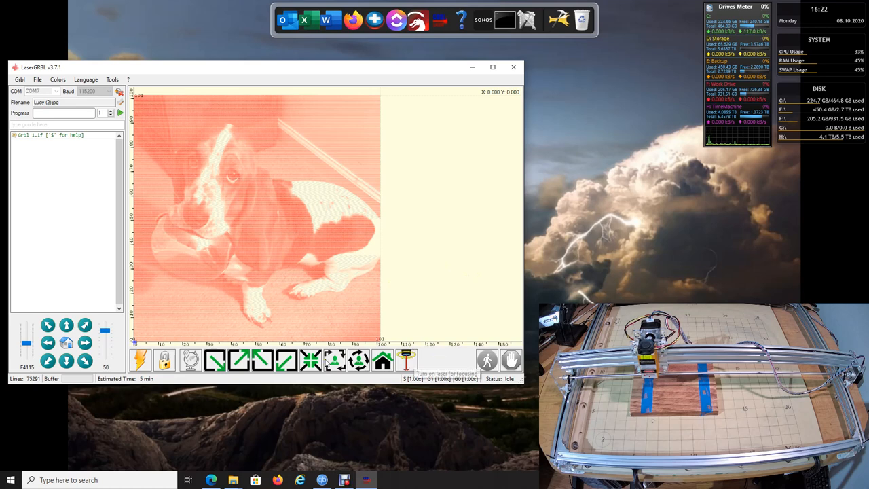
{"action": "mouse_move", "coordinate": [442, 360]}
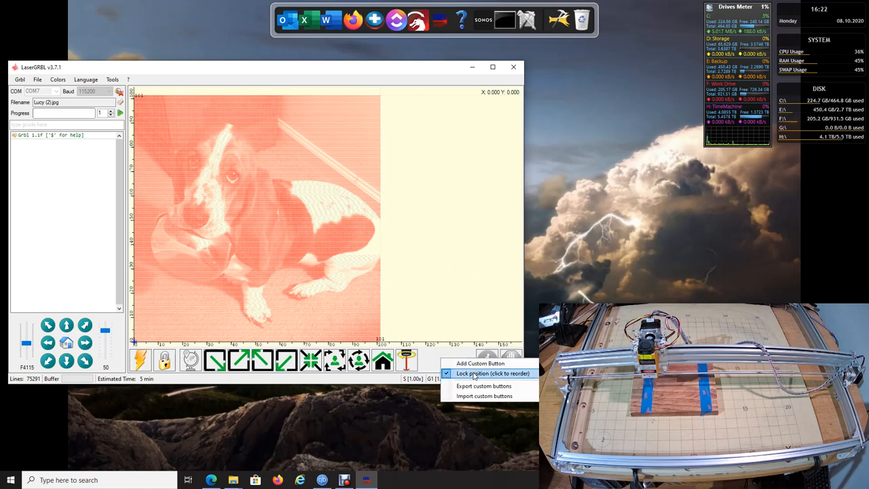
Step: Unlock the custom buttons and turn on the low-power focusing beam
{"action": "left_click", "coordinate": [493, 373]}
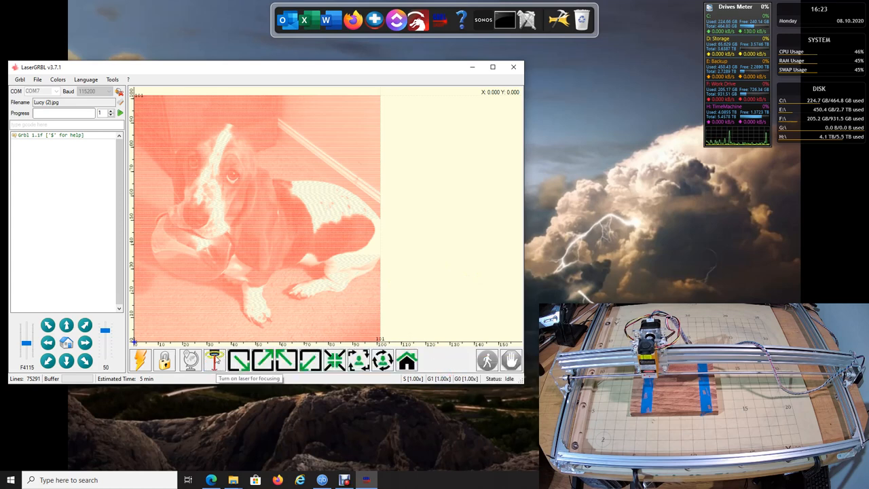
{"action": "left_click", "coordinate": [215, 360]}
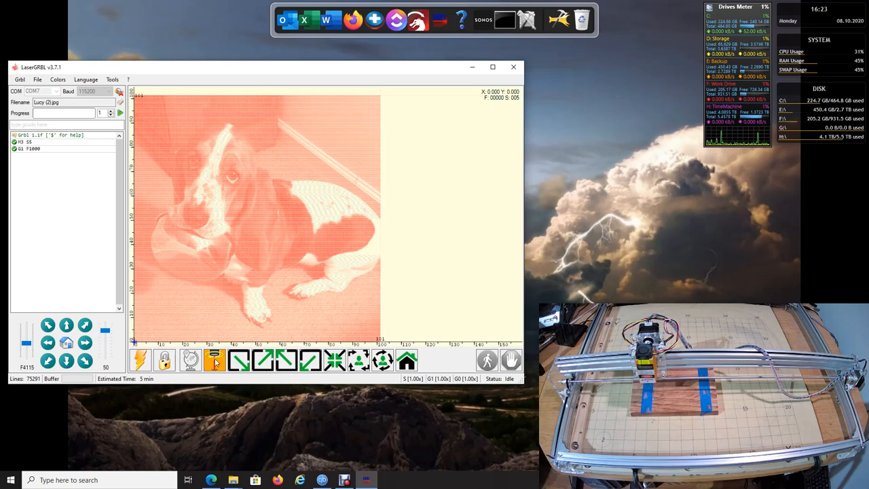
Step: Turn the focus beam off, home the head, then toggle focus on and off
{"action": "left_click", "coordinate": [213, 360]}
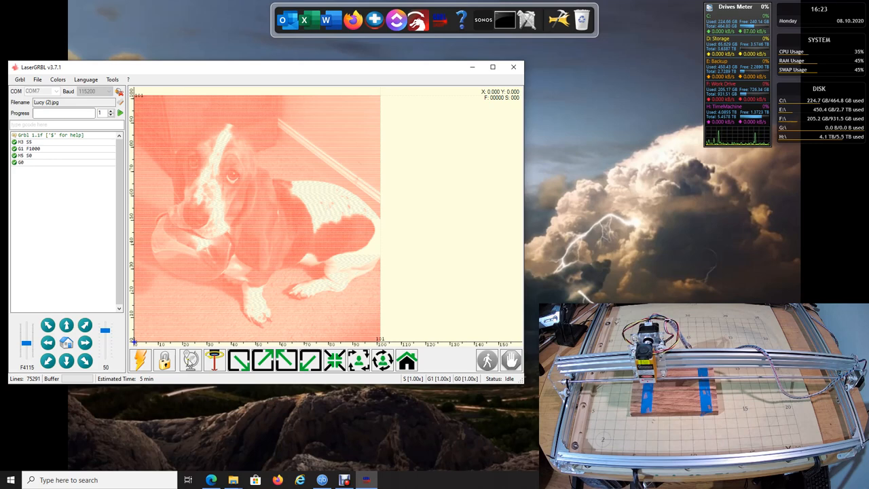
{"action": "mouse_move", "coordinate": [87, 309]}
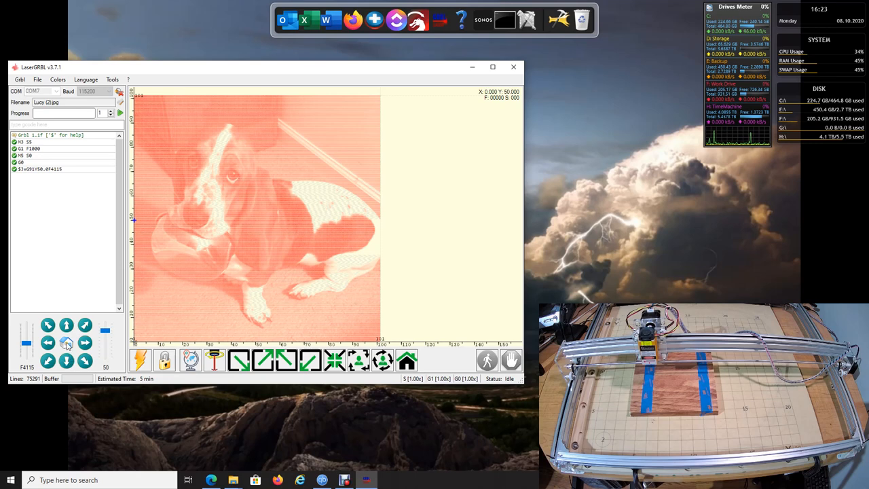
{"action": "left_click", "coordinate": [66, 342]}
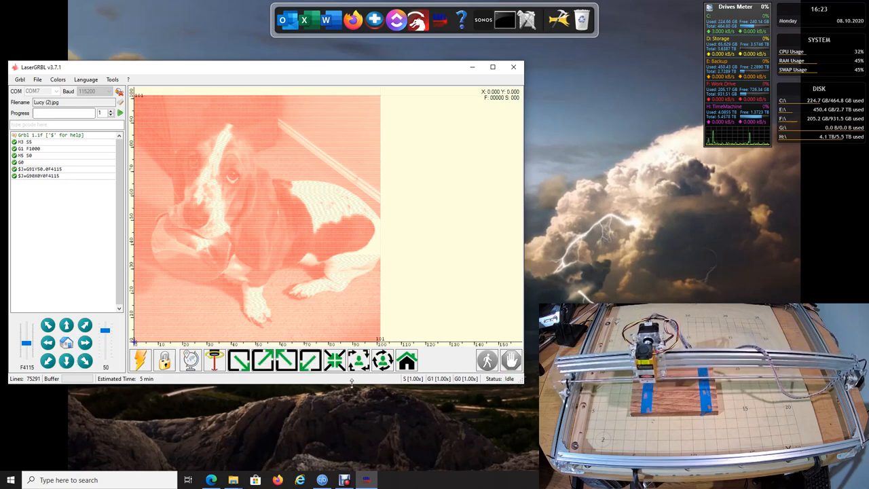
{"action": "left_click", "coordinate": [215, 360]}
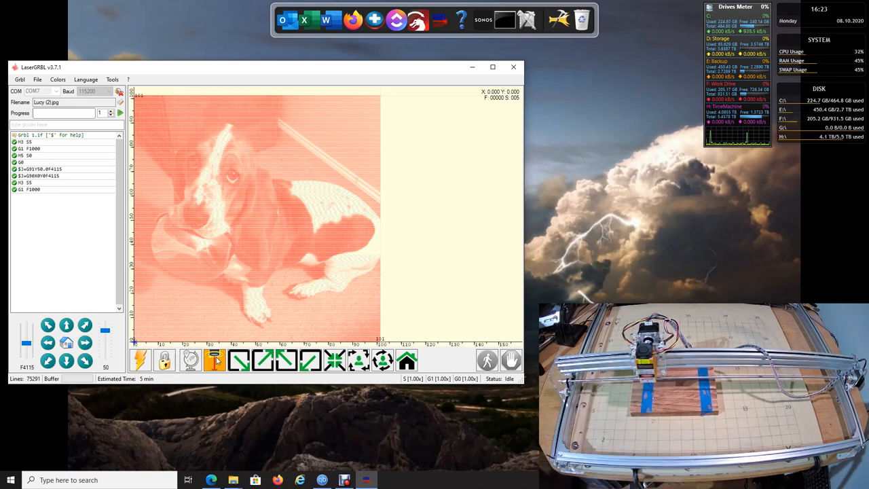
{"action": "left_click", "coordinate": [214, 360]}
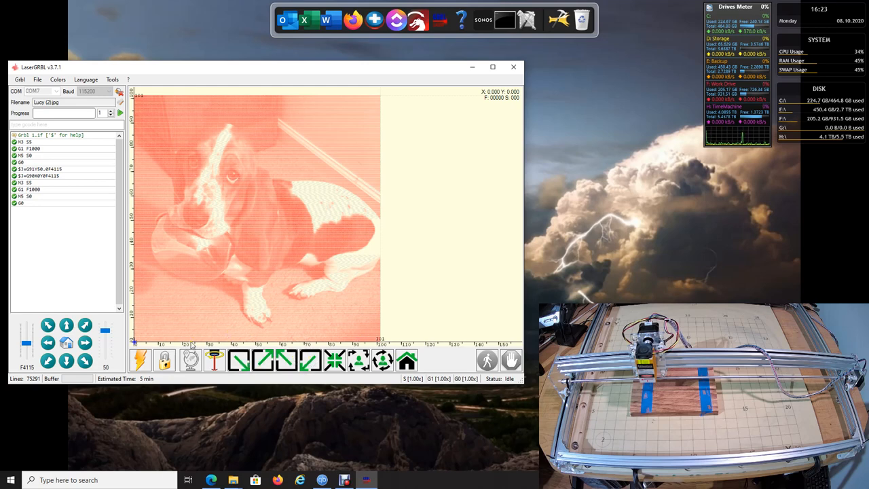
{"action": "mouse_move", "coordinate": [239, 360]}
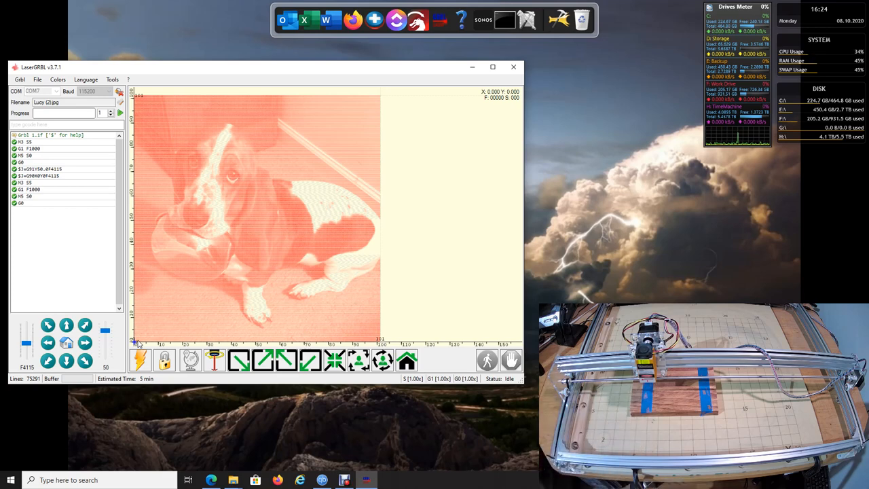
{"action": "mouse_move", "coordinate": [239, 361]}
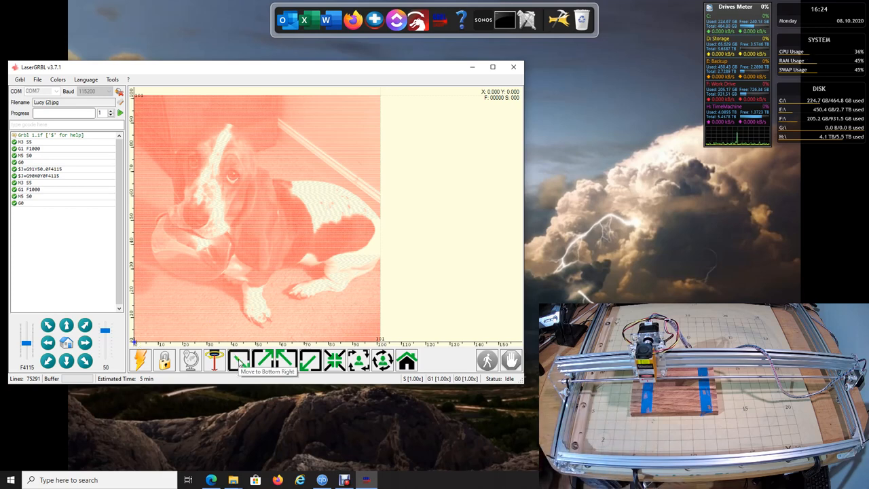
Step: Jog the head between the image's bottom-left and bottom-right corners to check its 101 mm width
{"action": "left_click", "coordinate": [238, 360]}
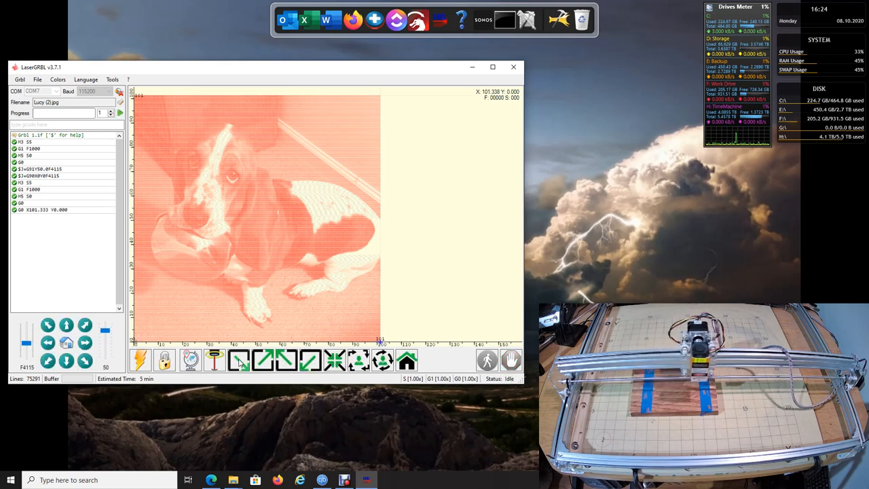
{"action": "left_click", "coordinate": [215, 361]}
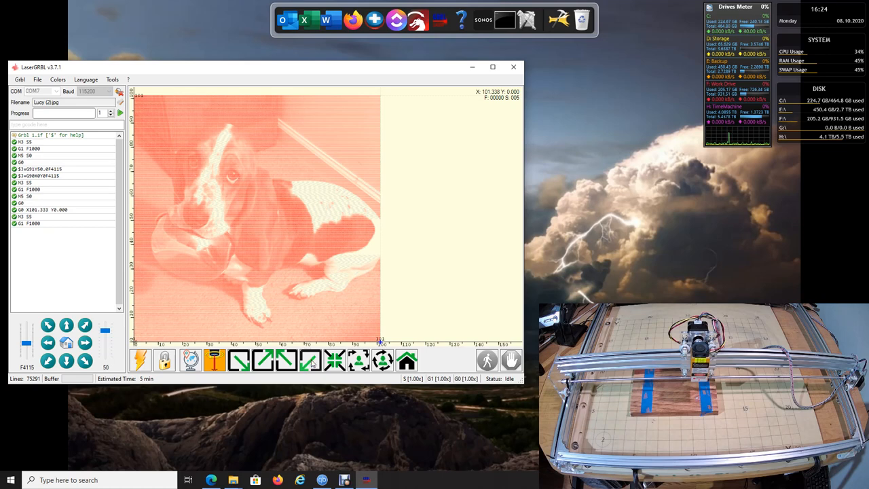
{"action": "left_click", "coordinate": [406, 360]}
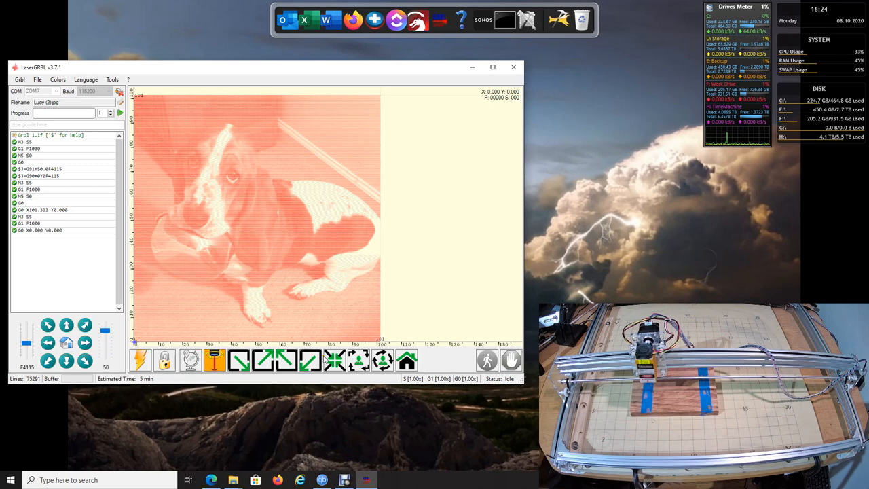
{"action": "left_click", "coordinate": [214, 360]}
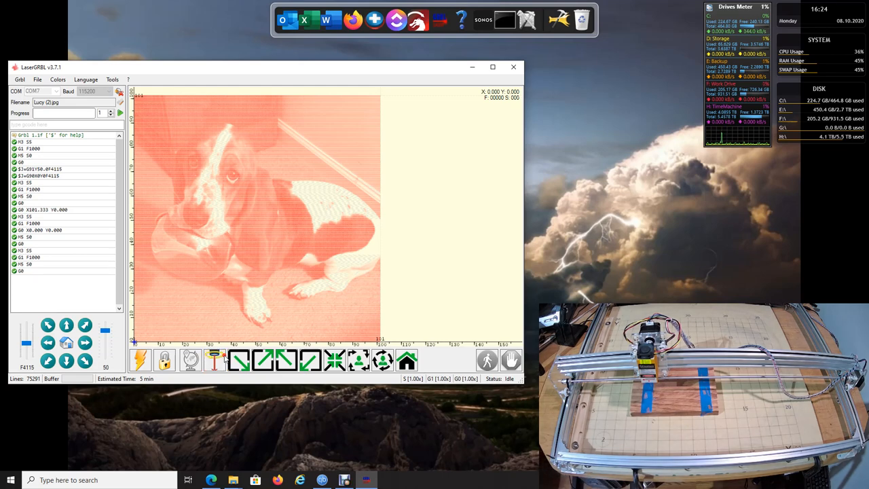
{"action": "left_click", "coordinate": [239, 359]}
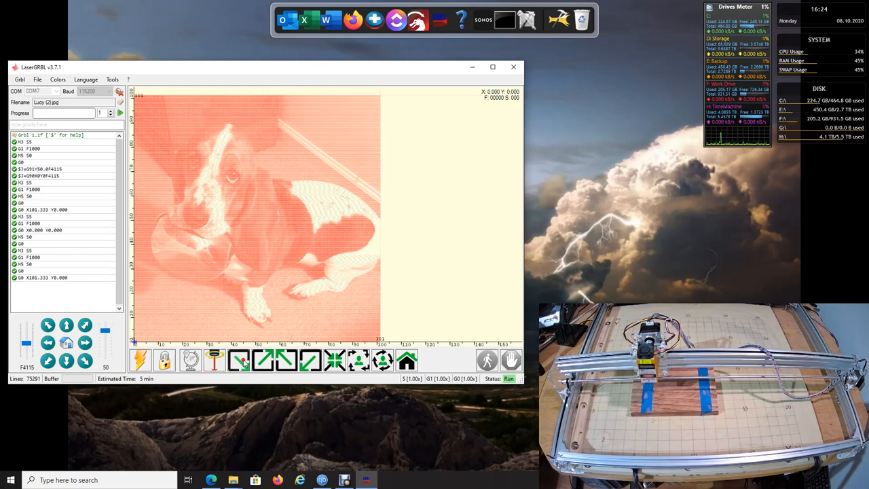
{"action": "left_click", "coordinate": [214, 360]}
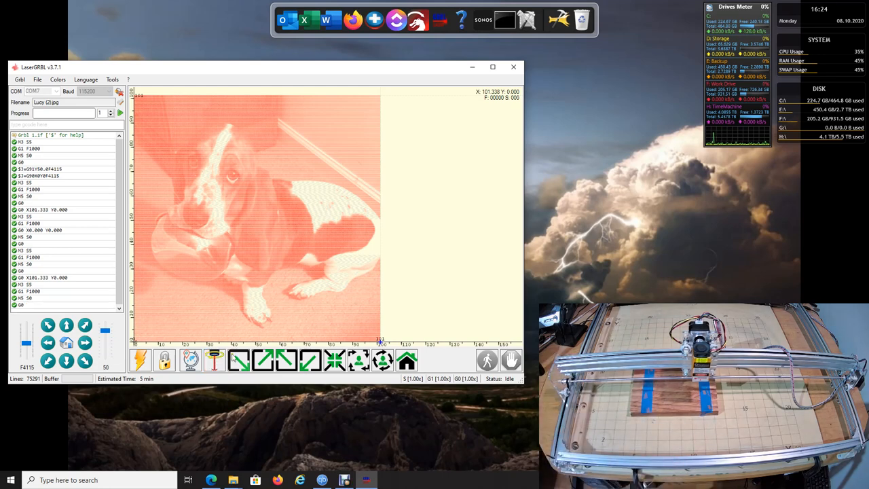
{"action": "mouse_move", "coordinate": [239, 360]}
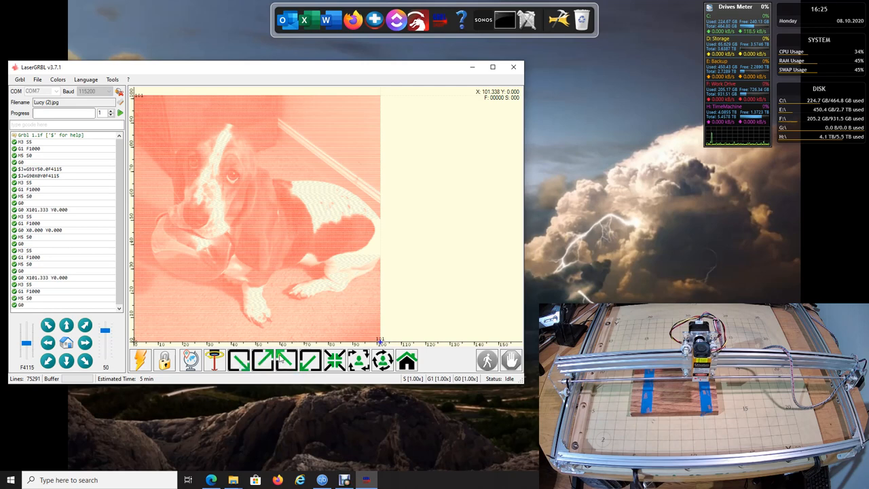
{"action": "mouse_move", "coordinate": [311, 360]}
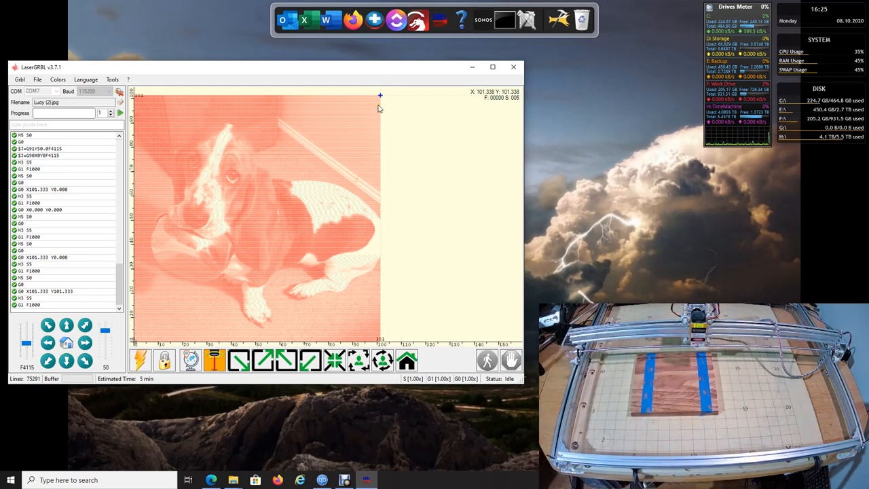
{"action": "mouse_move", "coordinate": [397, 100]}
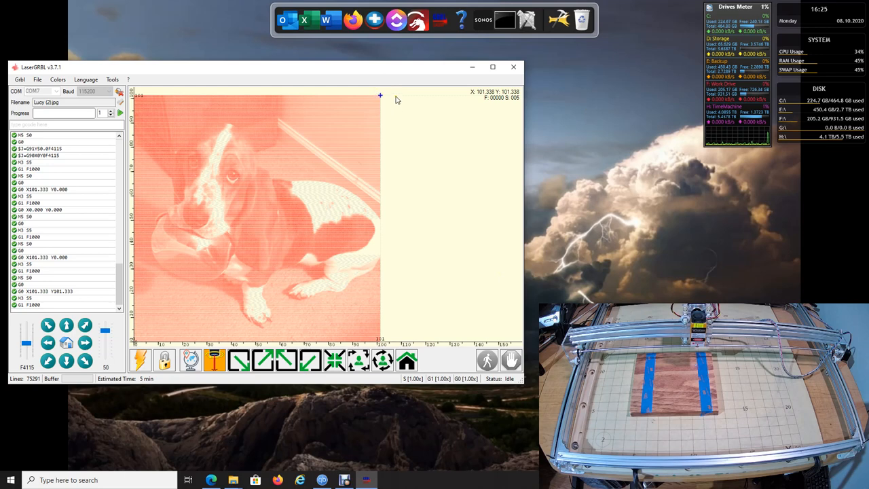
{"action": "mouse_move", "coordinate": [381, 100]}
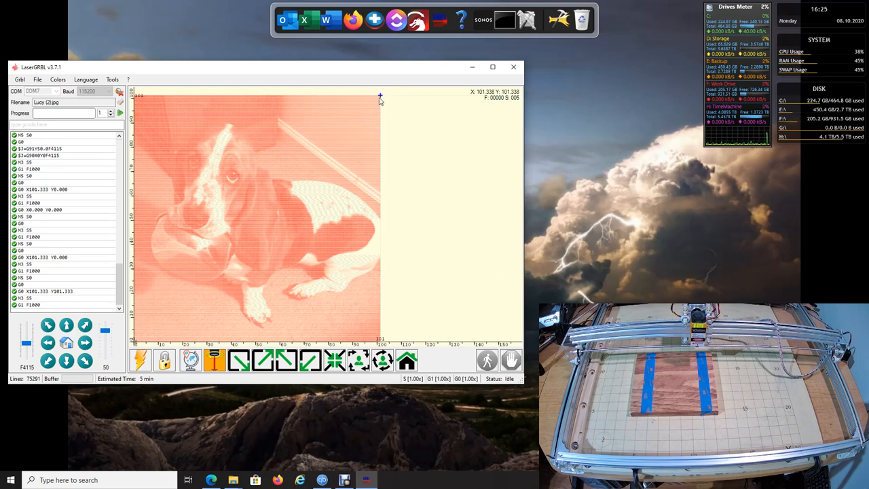
{"action": "mouse_move", "coordinate": [397, 102]}
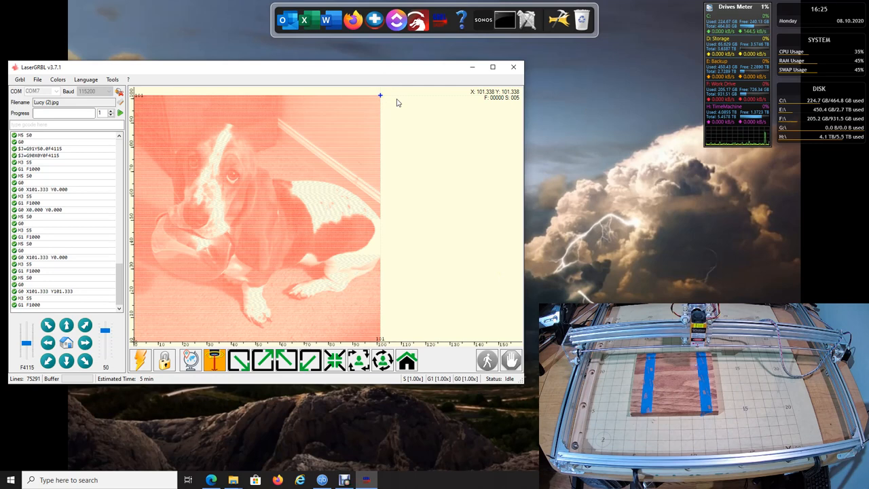
{"action": "mouse_move", "coordinate": [240, 335]}
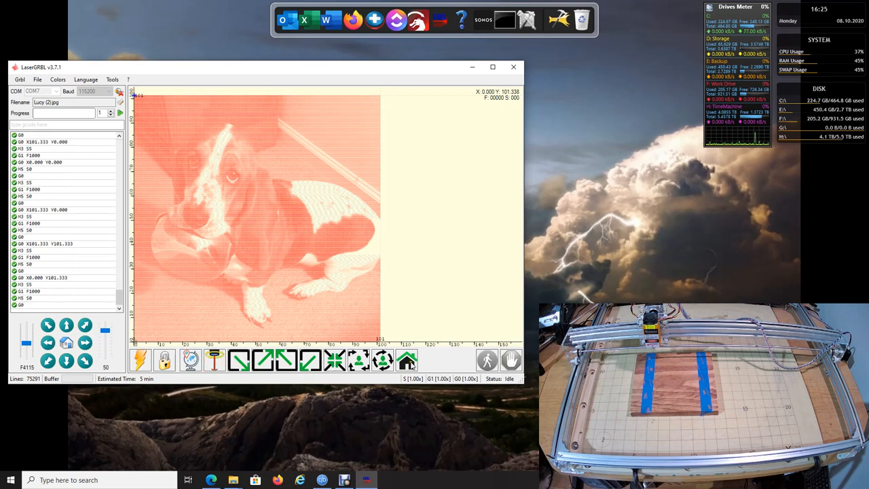
{"action": "mouse_move", "coordinate": [406, 360]}
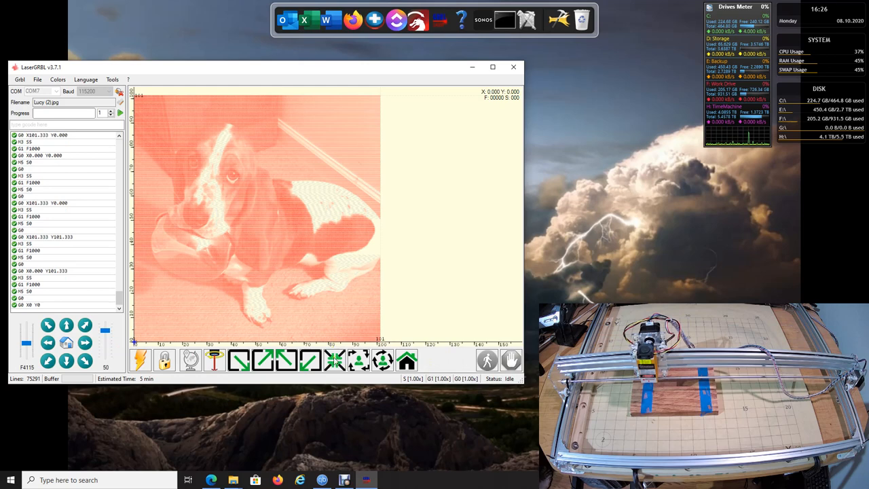
{"action": "mouse_move", "coordinate": [334, 360]}
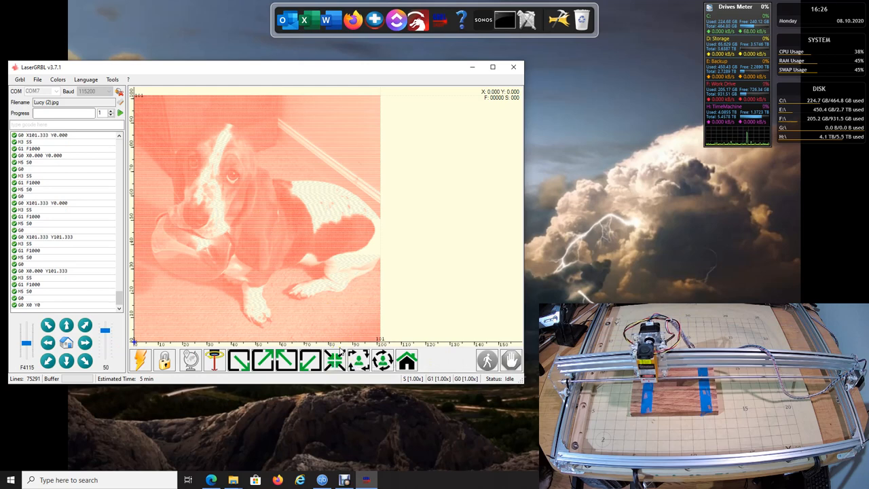
{"action": "mouse_move", "coordinate": [336, 359]}
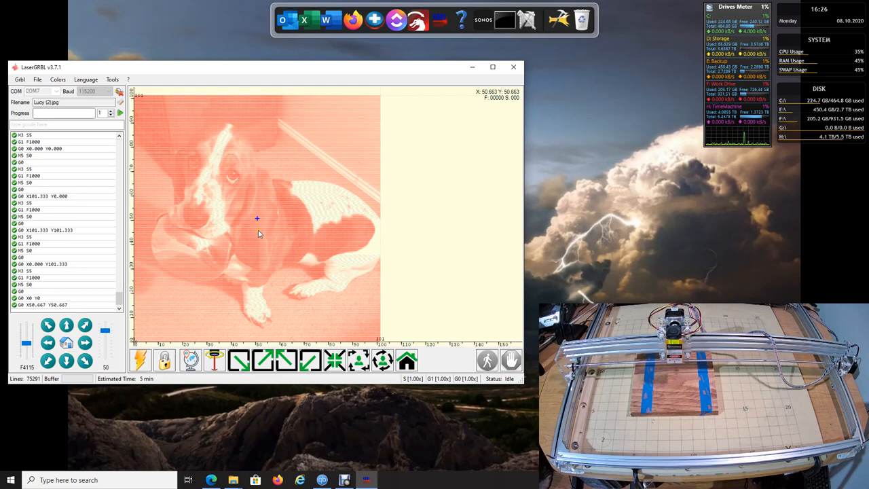
{"action": "mouse_move", "coordinate": [307, 213]}
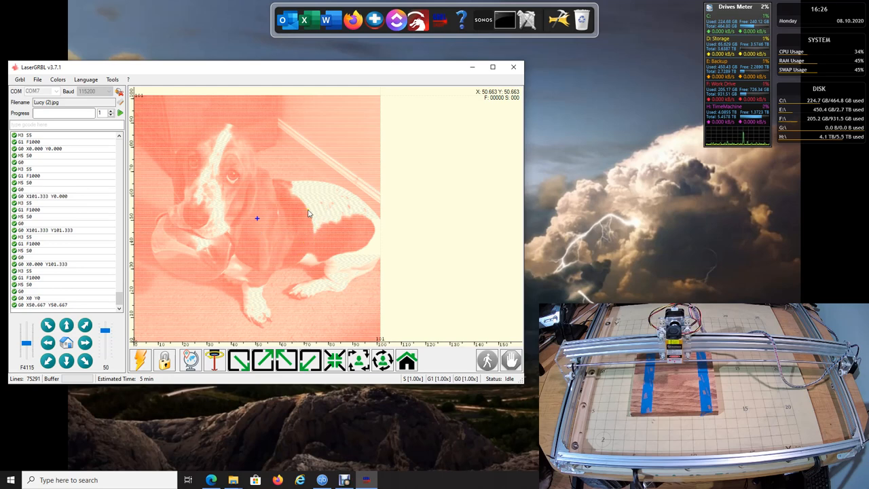
{"action": "mouse_move", "coordinate": [258, 259]}
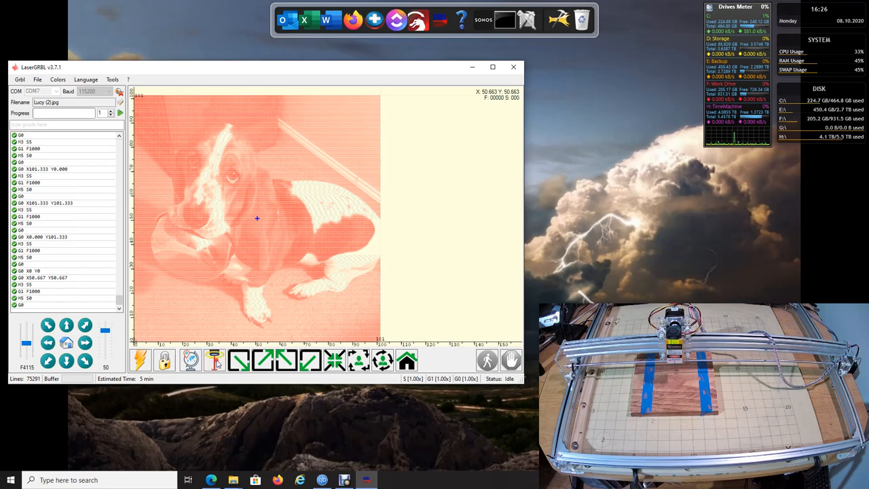
Step: Return the head to origin and run the 'Framing - Laser ON - Low Power' outline
{"action": "left_click", "coordinate": [406, 359]}
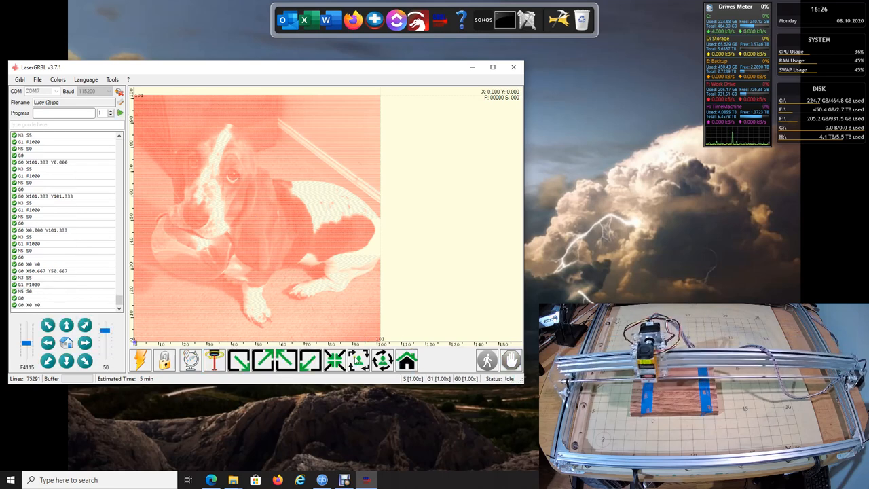
{"action": "mouse_move", "coordinate": [360, 360]}
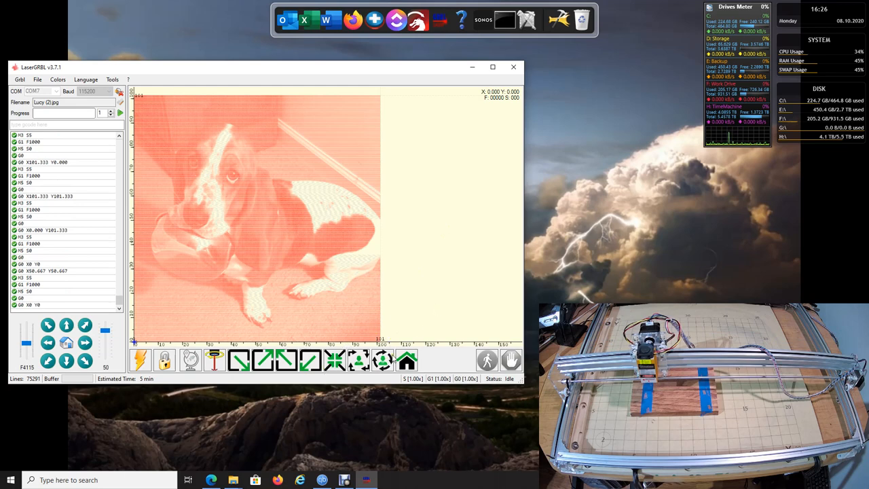
{"action": "mouse_move", "coordinate": [359, 360]}
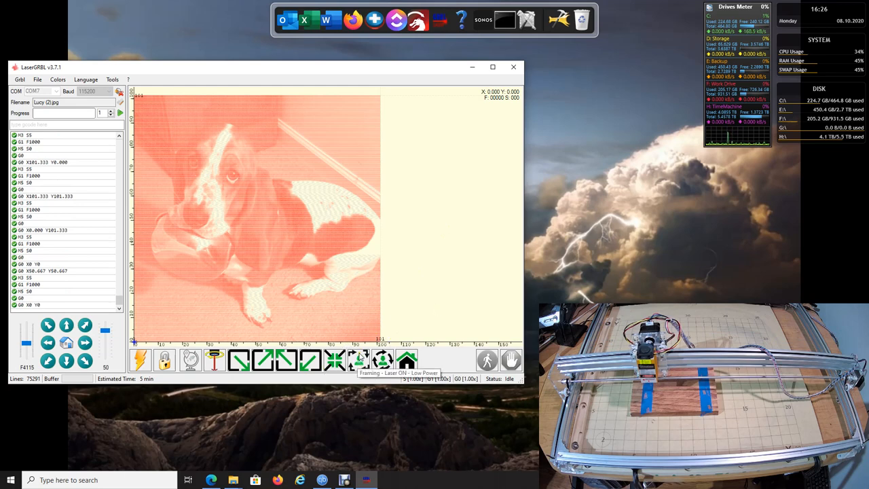
{"action": "mouse_move", "coordinate": [134, 304]}
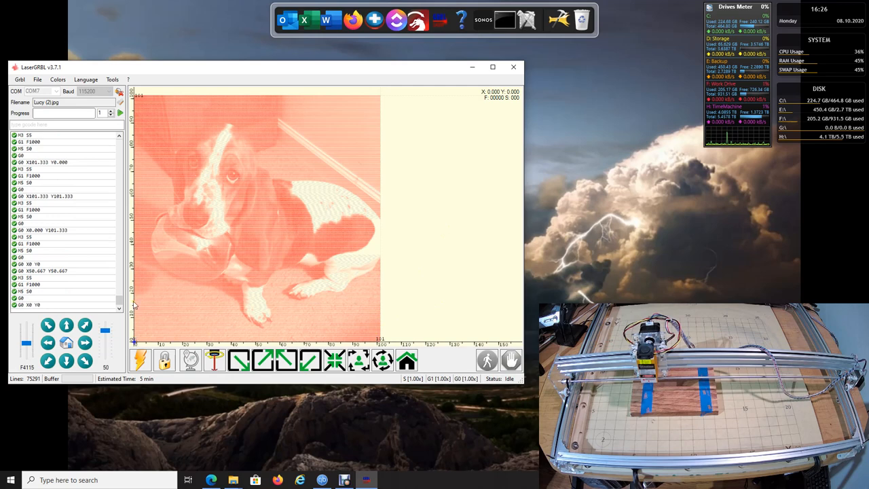
{"action": "mouse_move", "coordinate": [209, 98]}
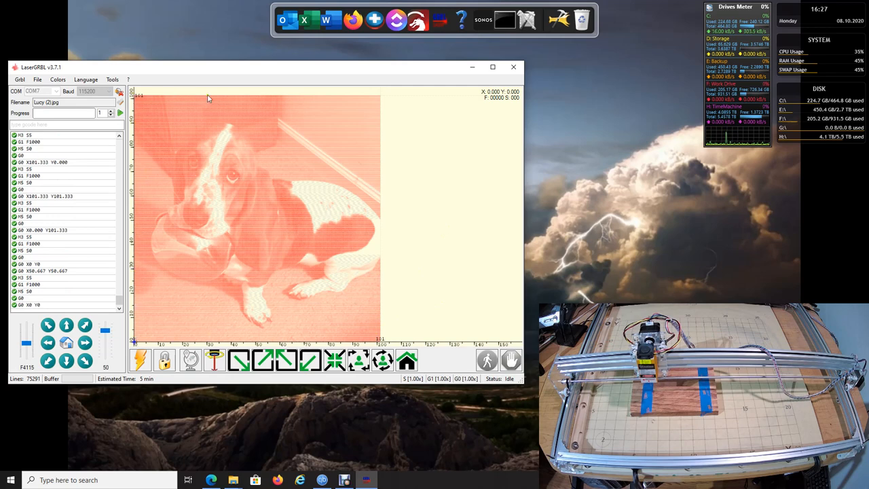
{"action": "mouse_move", "coordinate": [373, 179]}
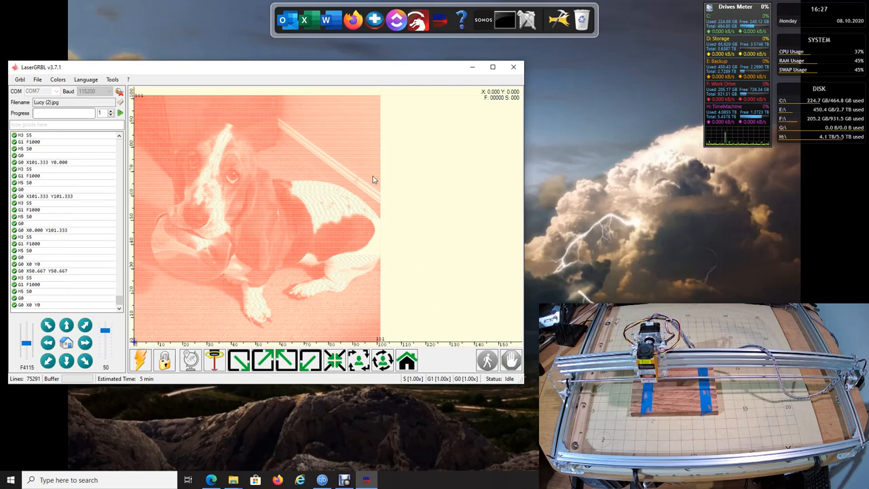
{"action": "mouse_move", "coordinate": [384, 343]}
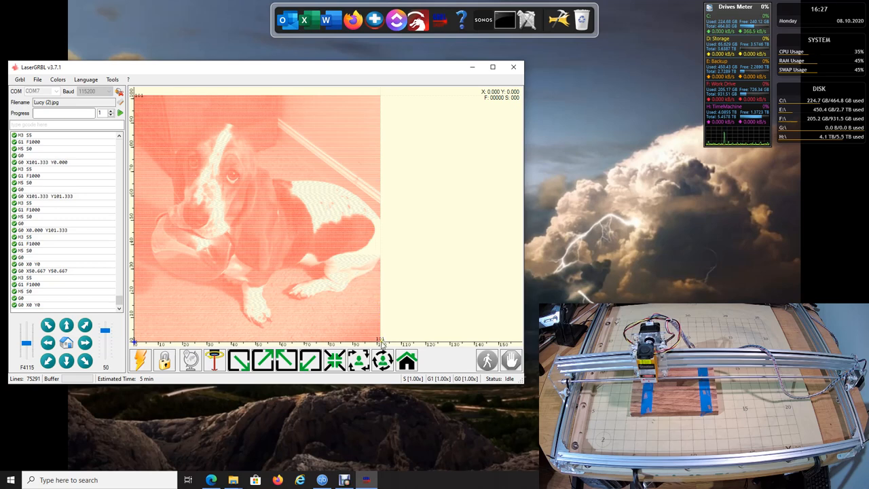
{"action": "mouse_move", "coordinate": [140, 348]}
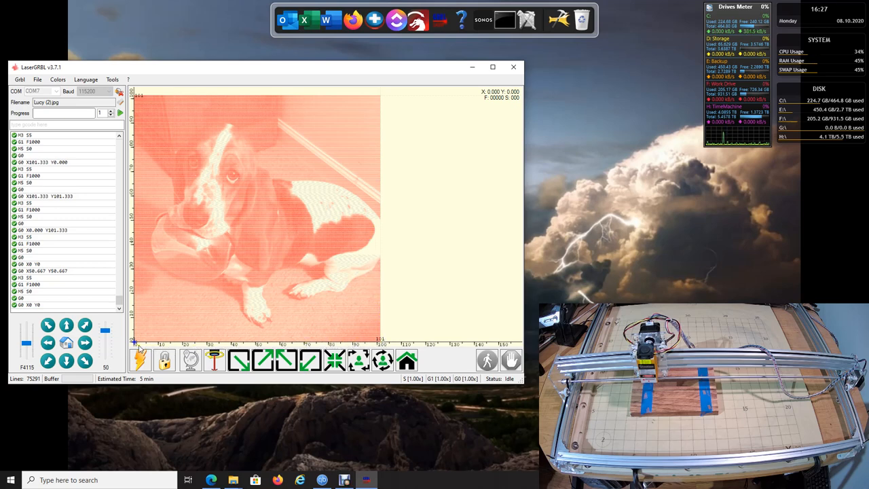
{"action": "mouse_move", "coordinate": [127, 234]}
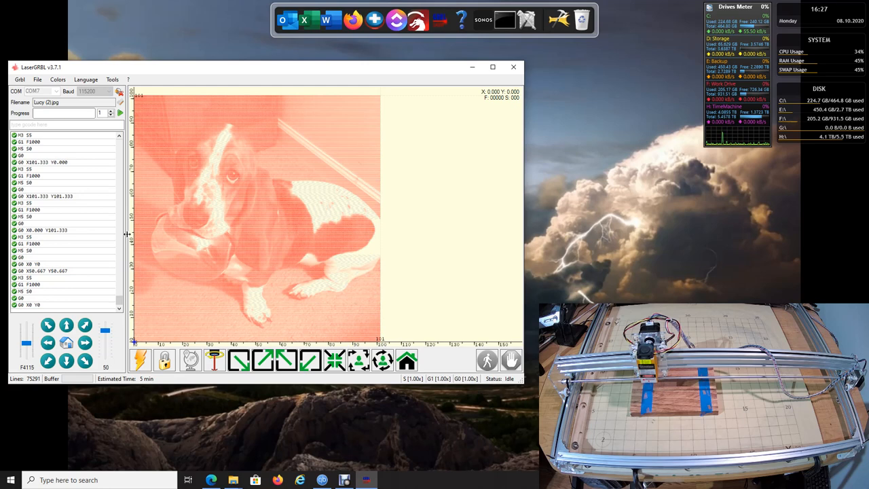
{"action": "mouse_move", "coordinate": [306, 102]}
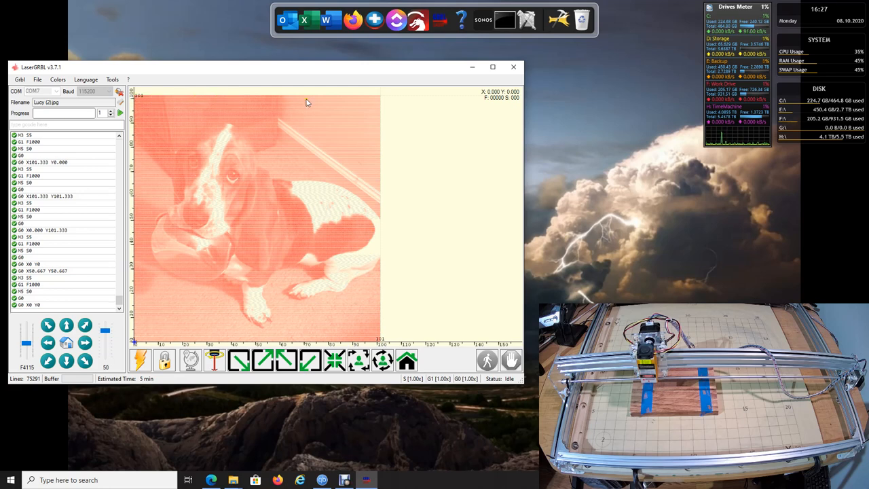
{"action": "mouse_move", "coordinate": [382, 320]}
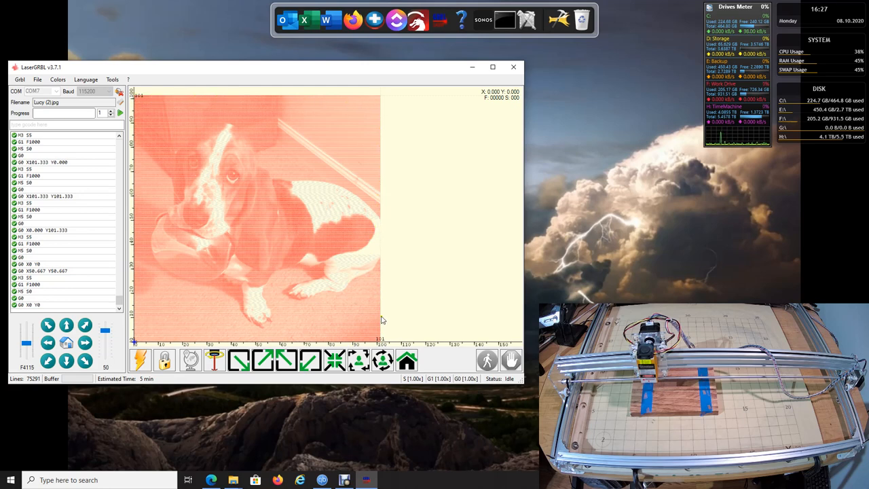
{"action": "mouse_move", "coordinate": [359, 360]}
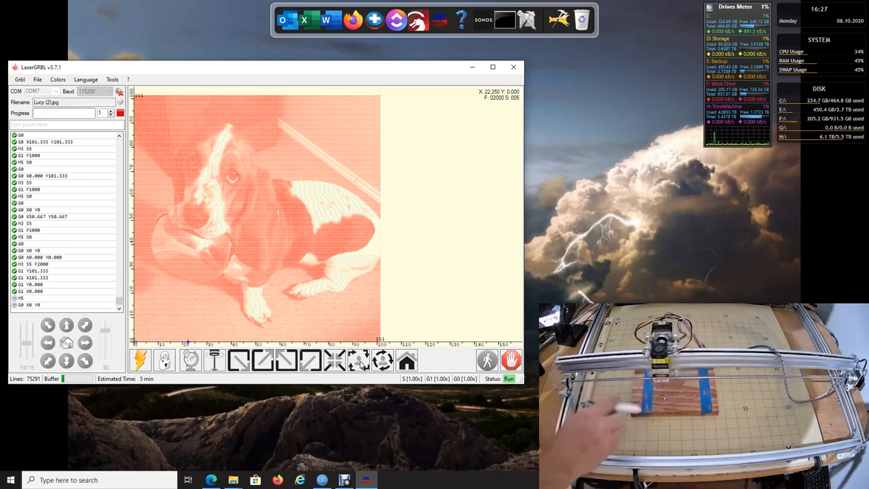
{"action": "left_click", "coordinate": [510, 361]}
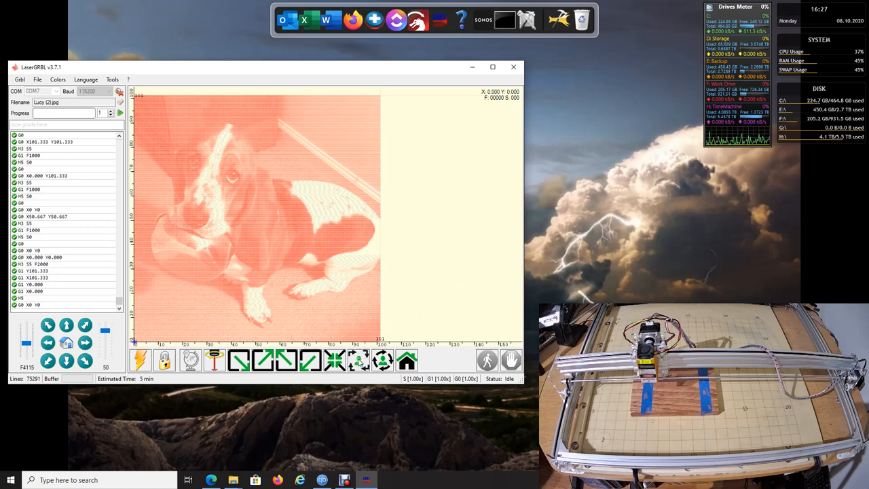
Step: Edit the low-power framing button's G-code to an F3000 feed and save it
{"action": "right_click", "coordinate": [360, 360]}
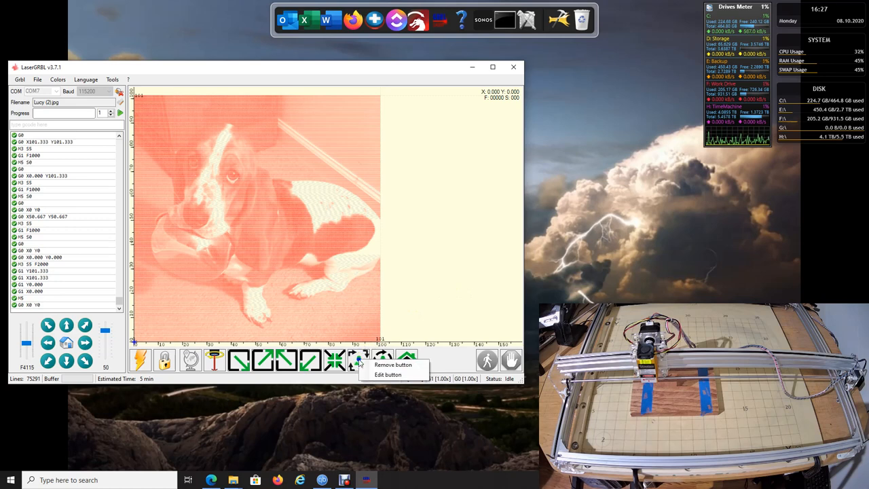
{"action": "left_click", "coordinate": [387, 374]}
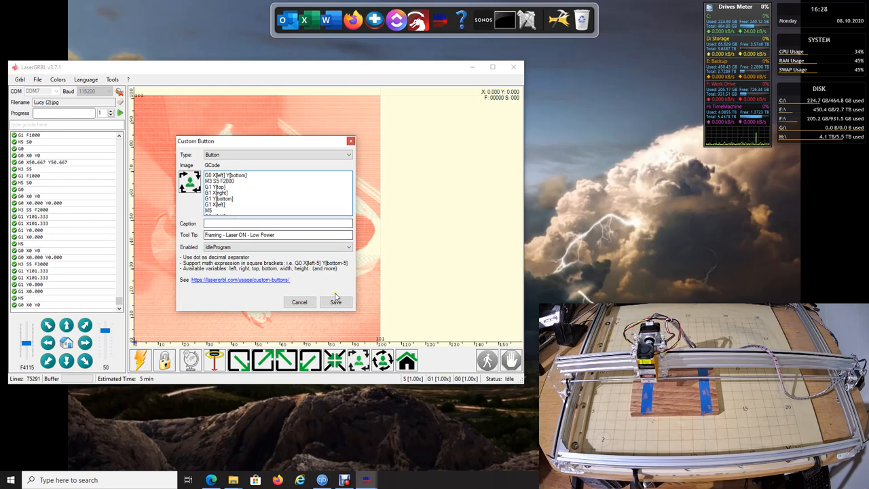
{"action": "left_click", "coordinate": [335, 301]}
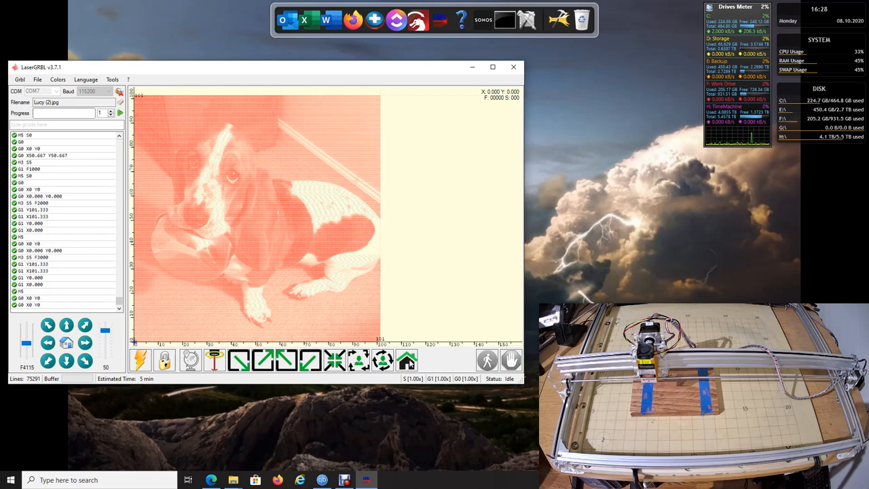
{"action": "mouse_move", "coordinate": [268, 190]}
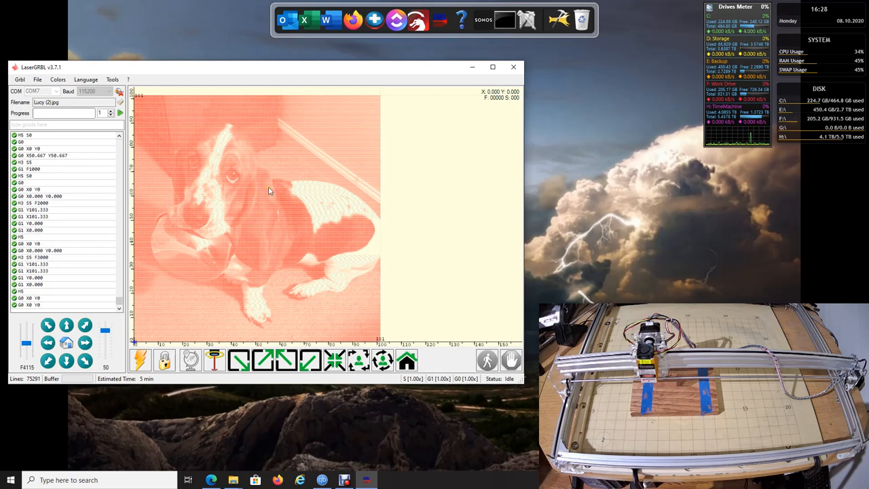
{"action": "mouse_move", "coordinate": [346, 321]}
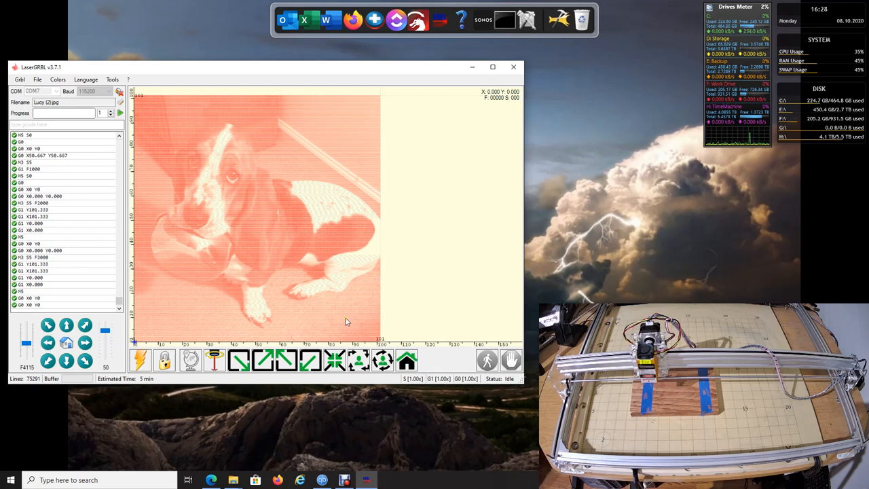
{"action": "mouse_move", "coordinate": [457, 314]}
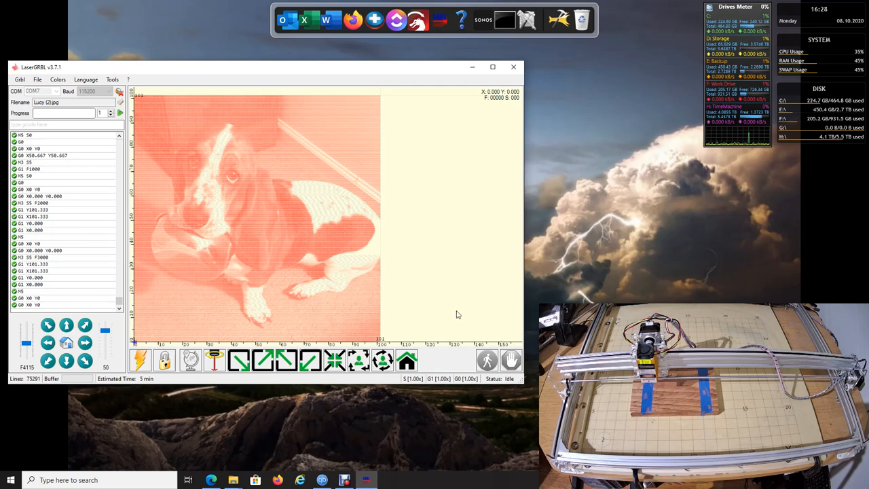
{"action": "mouse_move", "coordinate": [380, 262]}
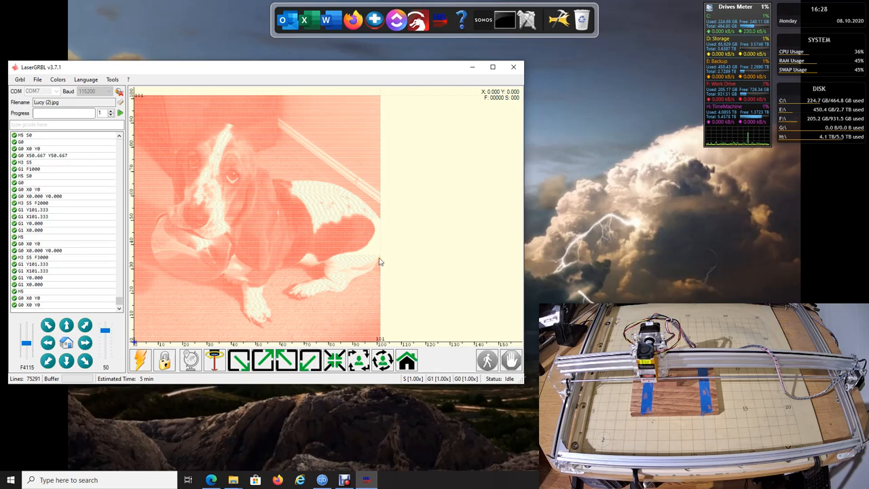
{"action": "mouse_move", "coordinate": [261, 158]}
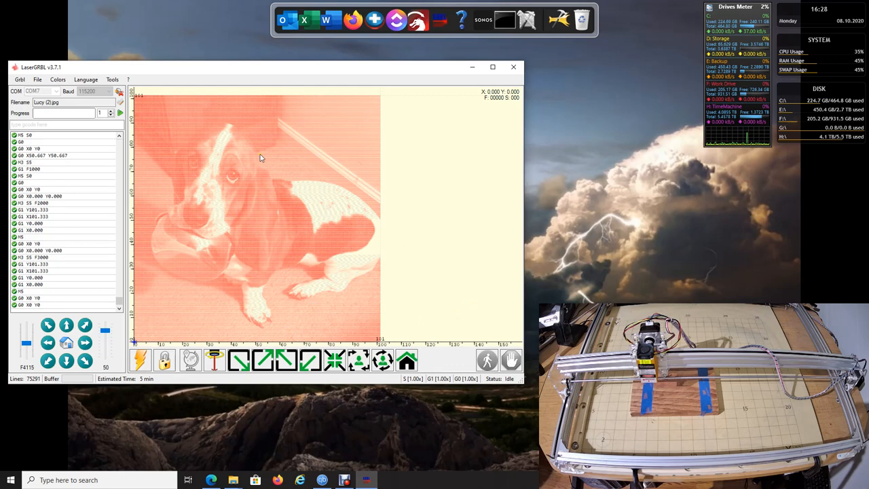
{"action": "mouse_move", "coordinate": [264, 359]}
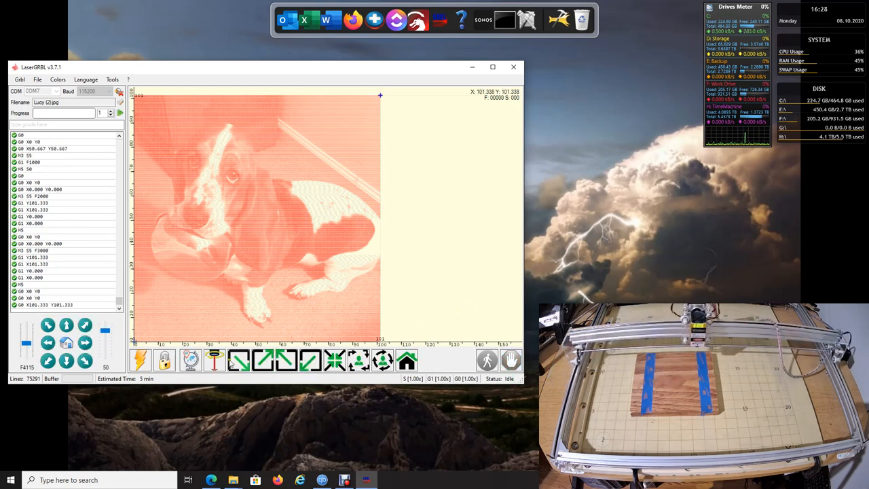
Step: Move to the top-right corner, trace the right edge with the low-power dot, then switch it off
{"action": "left_click", "coordinate": [214, 360]}
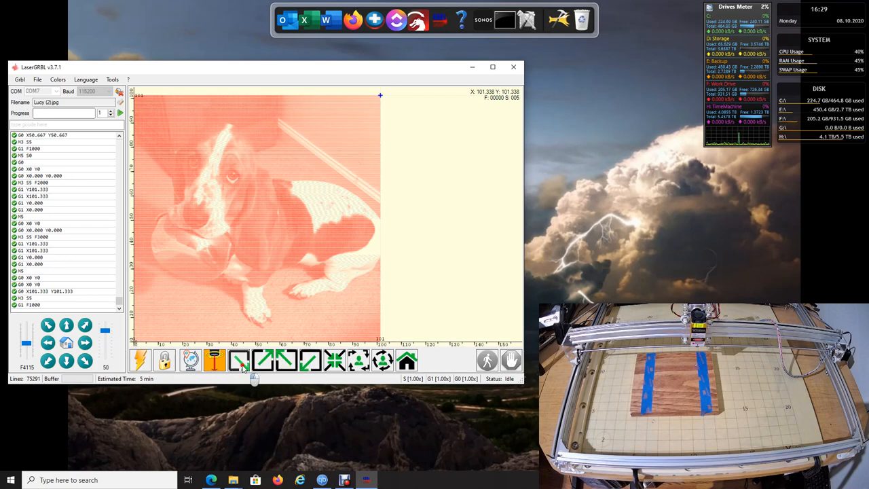
{"action": "left_click", "coordinate": [214, 360]}
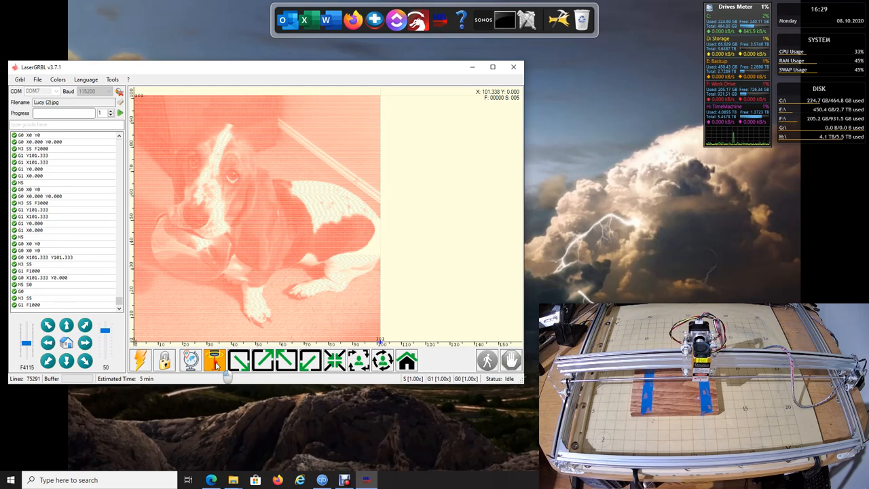
{"action": "left_click", "coordinate": [214, 360]}
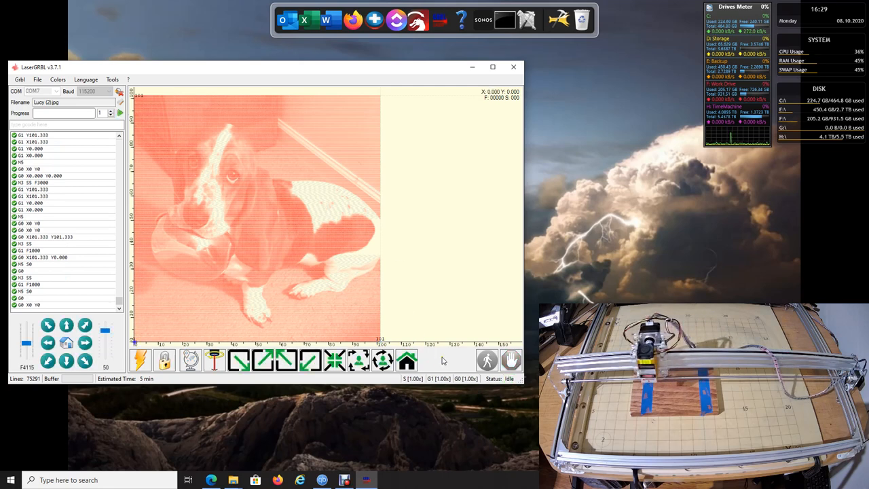
{"action": "mouse_move", "coordinate": [275, 72]}
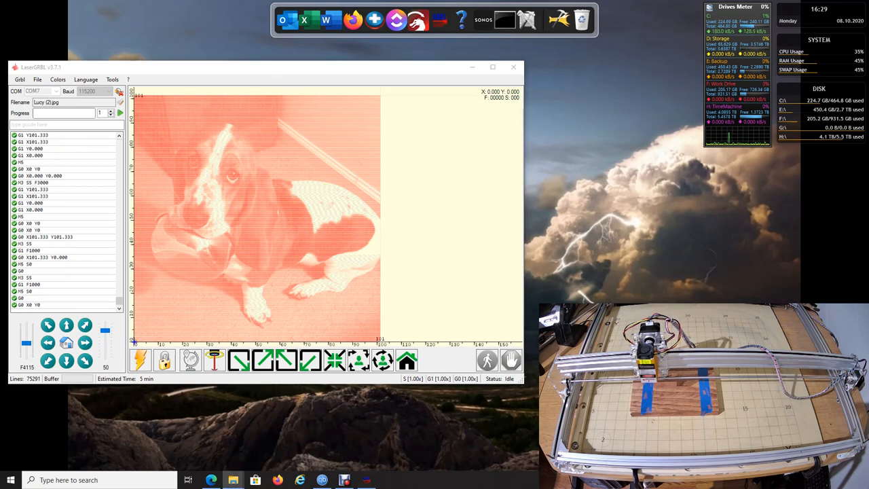
{"action": "mouse_move", "coordinate": [637, 292]}
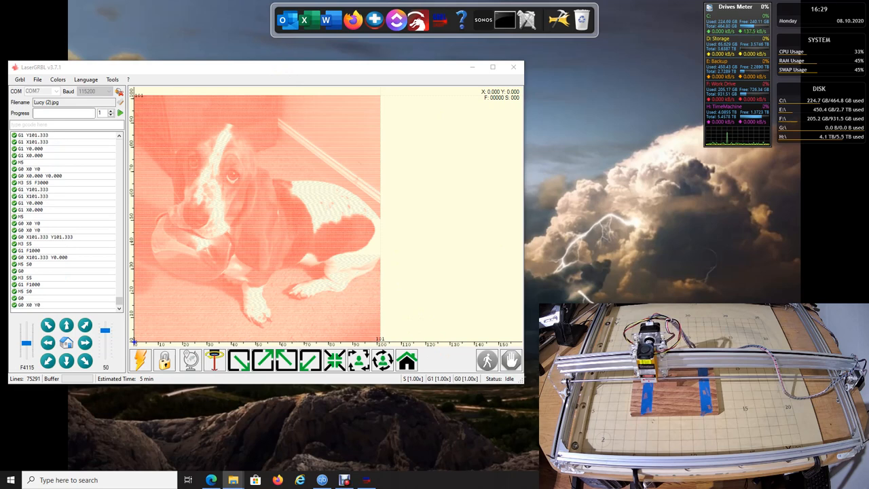
{"action": "mouse_move", "coordinate": [568, 211]}
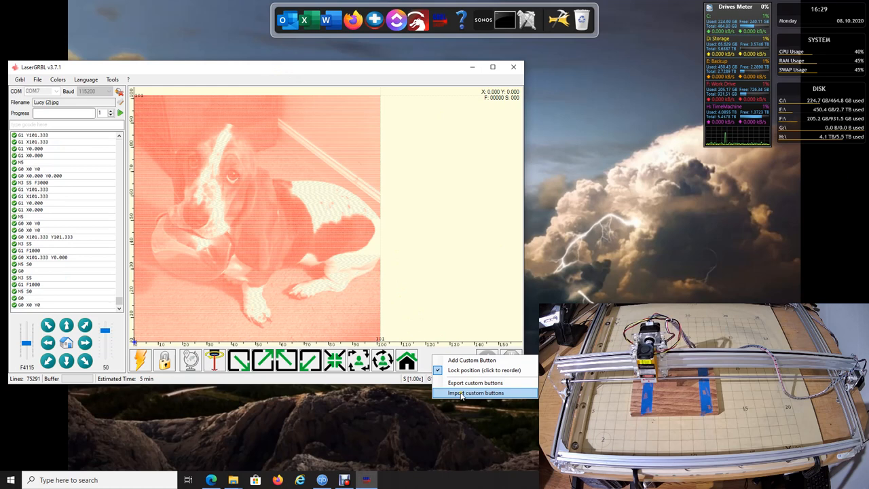
Step: Import CustomButtons_Tony.gz, removing old buttons and adding Move to Bottom Right and Circular Framing
{"action": "left_click", "coordinate": [475, 392]}
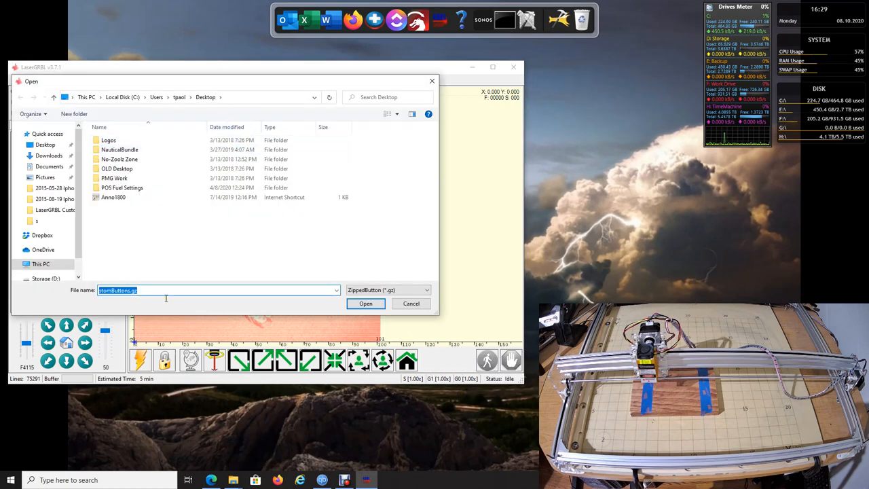
{"action": "mouse_move", "coordinate": [247, 97]}
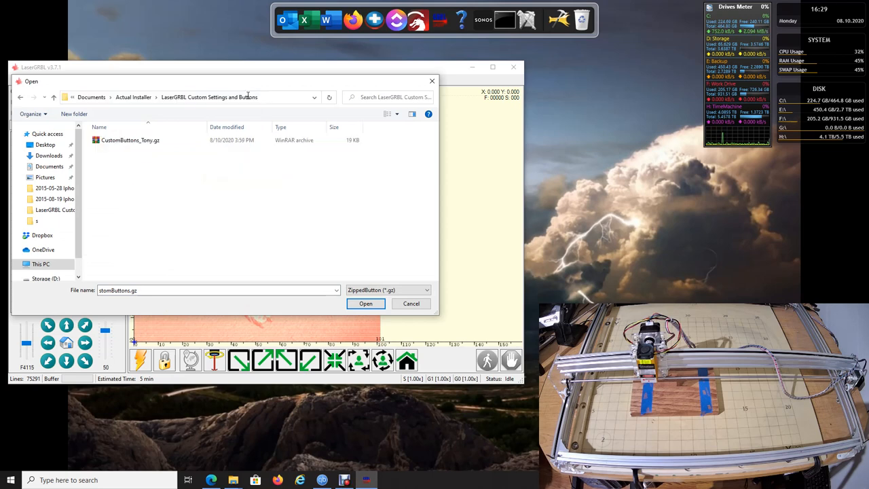
{"action": "left_click", "coordinate": [130, 140]}
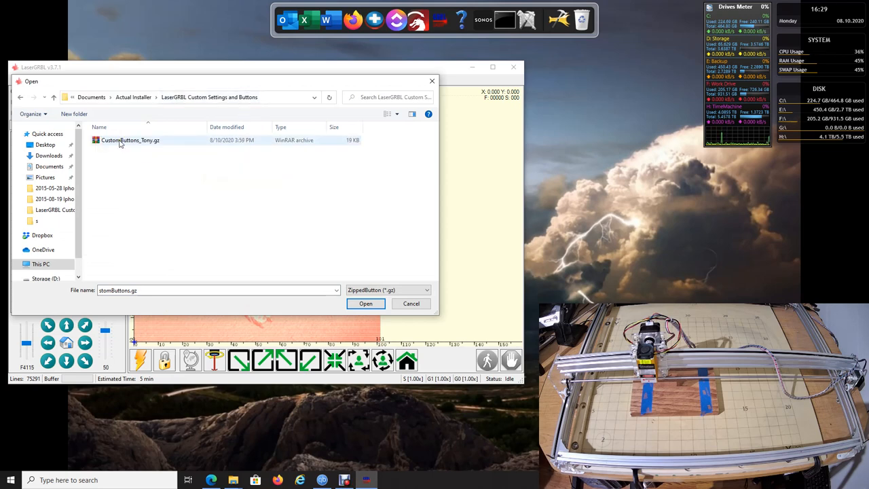
{"action": "left_click", "coordinate": [365, 303]}
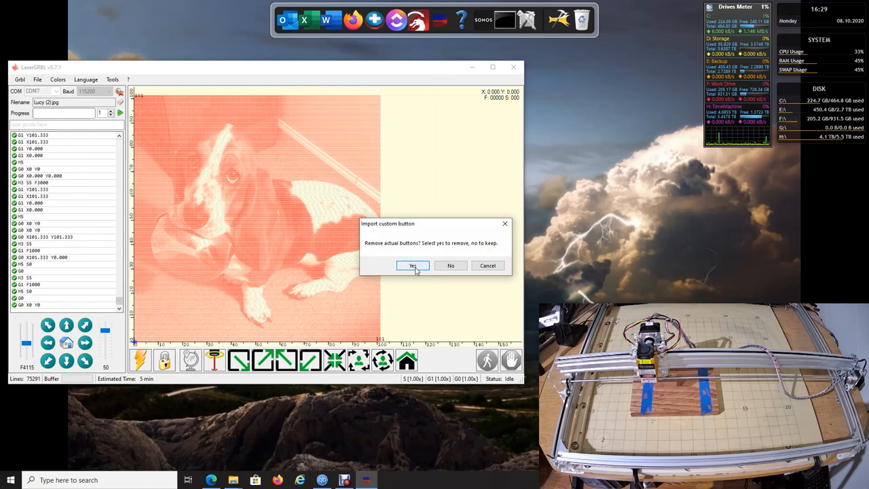
{"action": "left_click", "coordinate": [412, 266]}
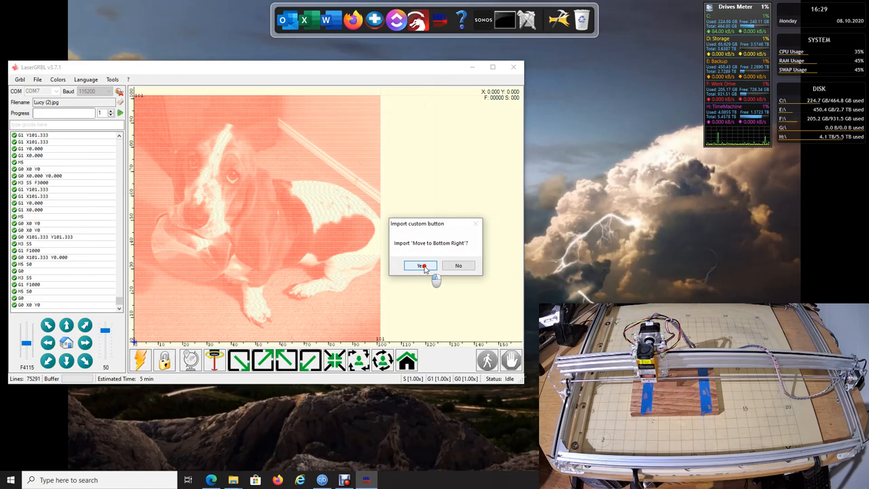
{"action": "left_click", "coordinate": [421, 265]}
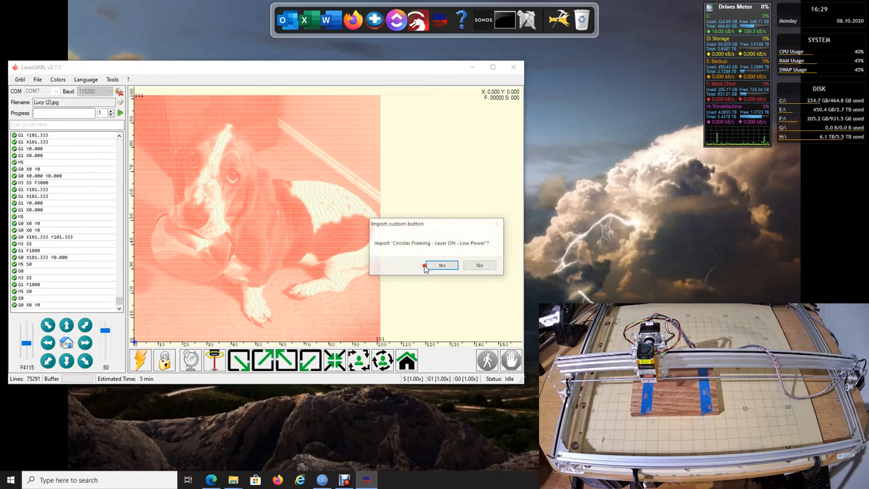
{"action": "left_click", "coordinate": [441, 265]}
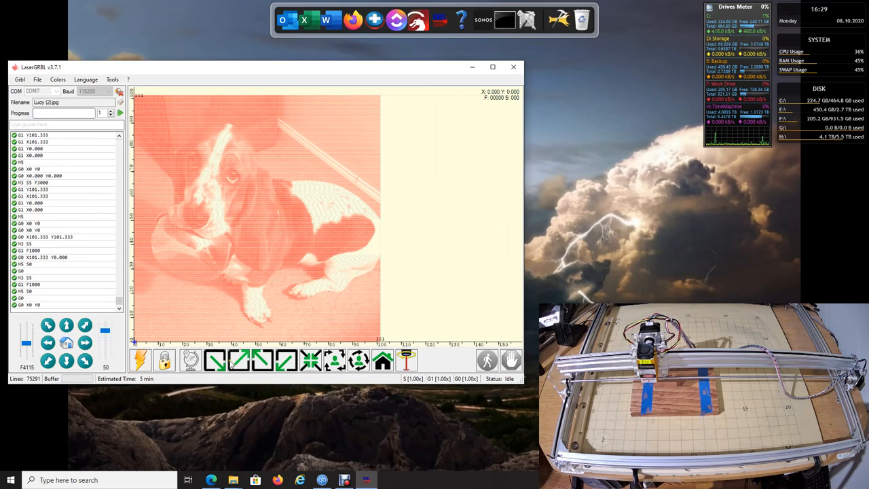
{"action": "mouse_move", "coordinate": [328, 299]}
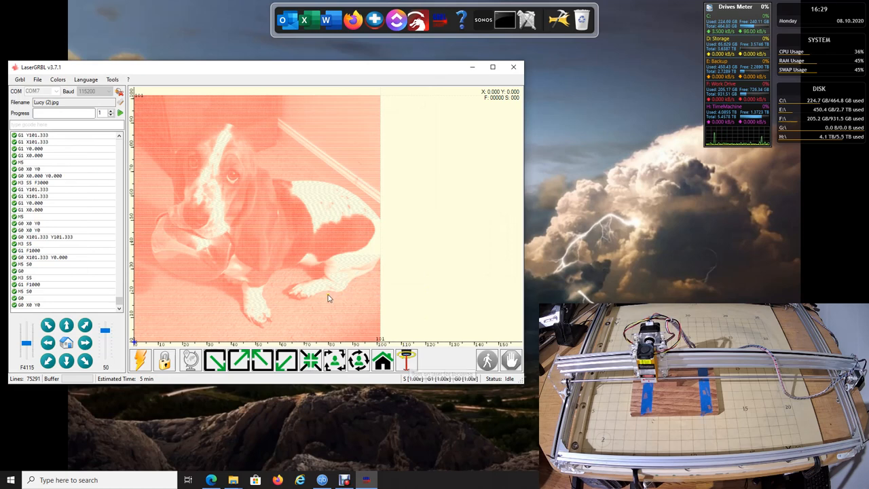
{"action": "mouse_move", "coordinate": [740, 197]}
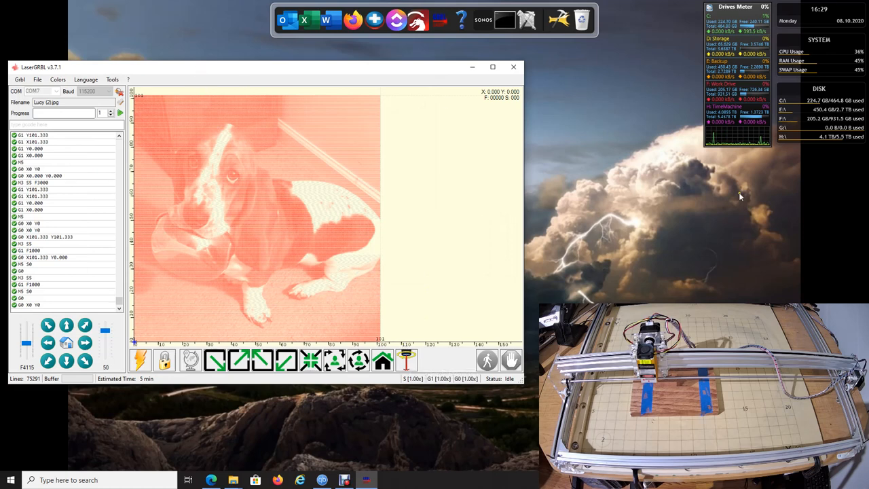
{"action": "mouse_move", "coordinate": [401, 233]}
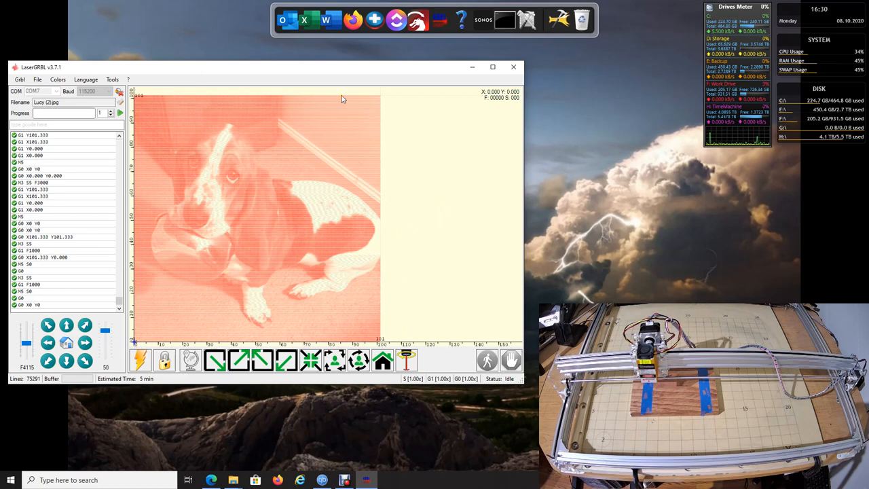
{"action": "mouse_move", "coordinate": [222, 167]}
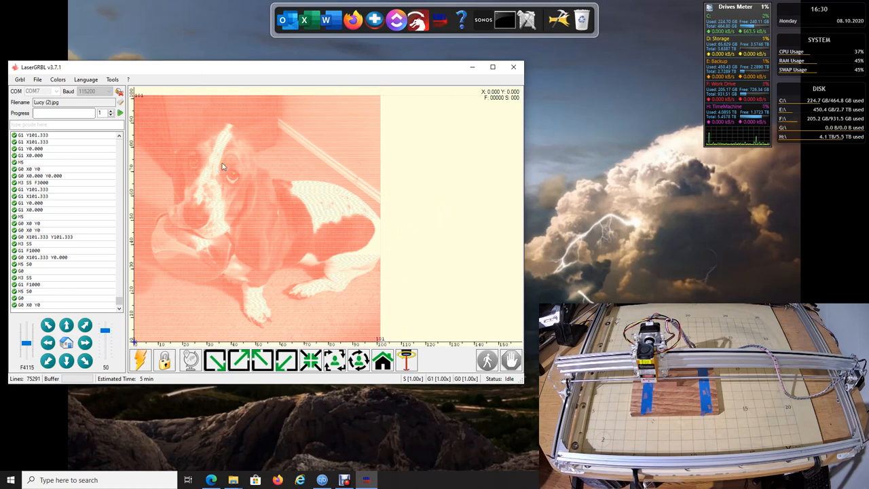
{"action": "mouse_move", "coordinate": [270, 223]}
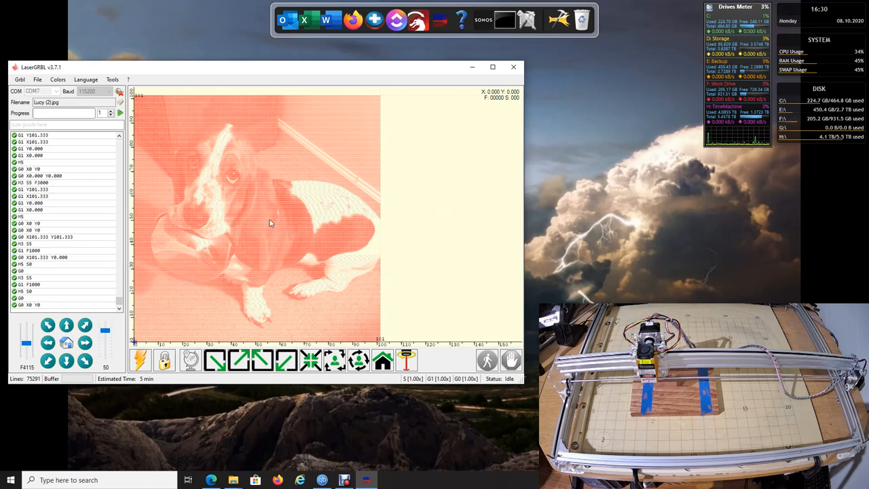
{"action": "mouse_move", "coordinate": [256, 222]}
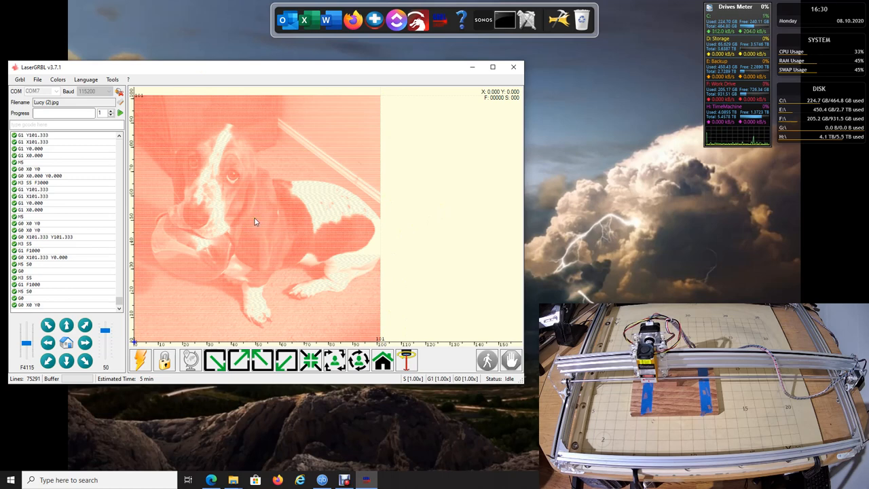
{"action": "mouse_move", "coordinate": [265, 231]}
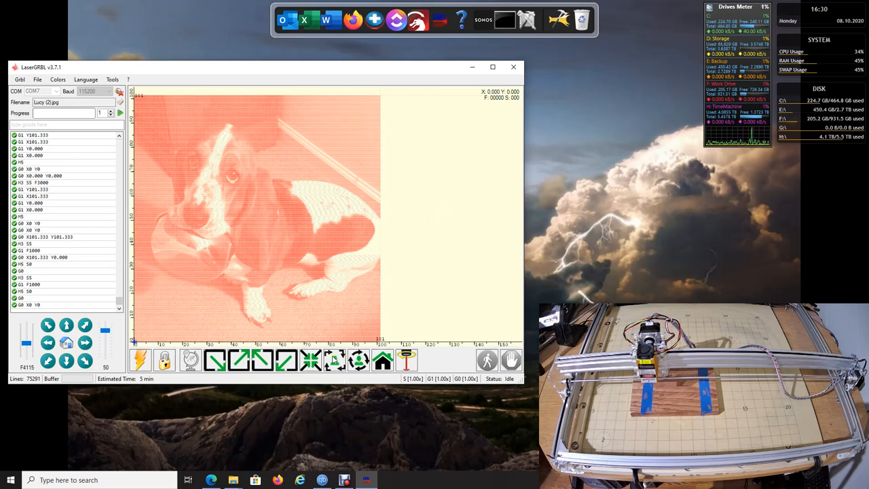
{"action": "mouse_move", "coordinate": [358, 360]}
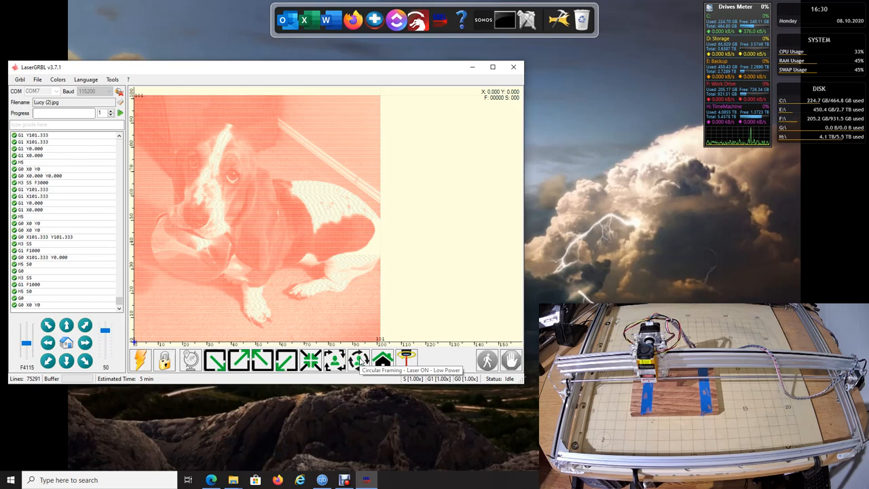
Step: Start the 'Circular Framing - Laser ON - Low Power' button
{"action": "left_click", "coordinate": [141, 360]}
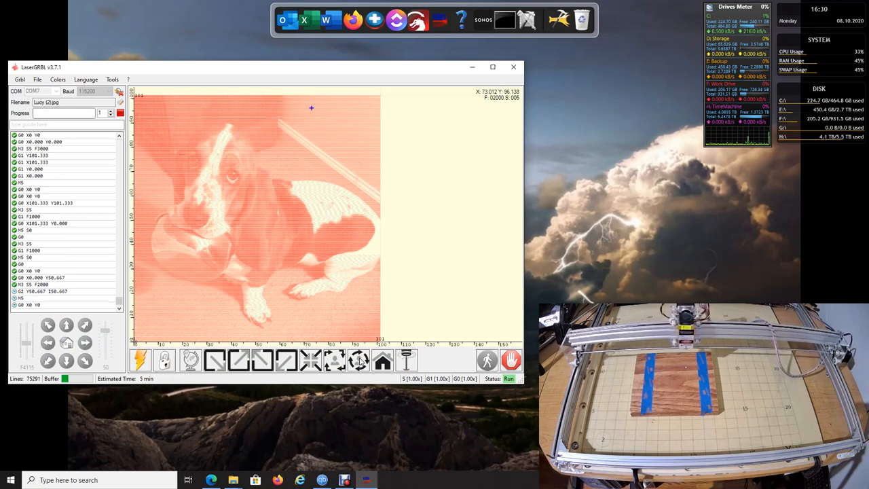
{"action": "mouse_move", "coordinate": [378, 243]}
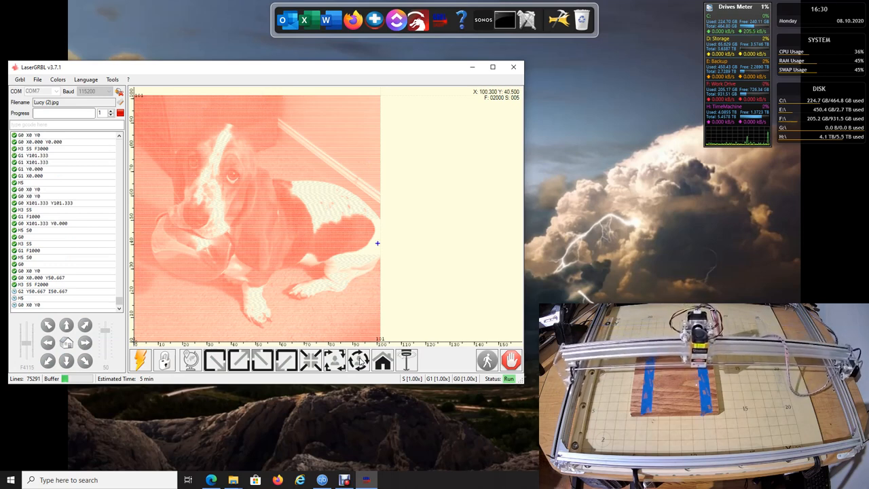